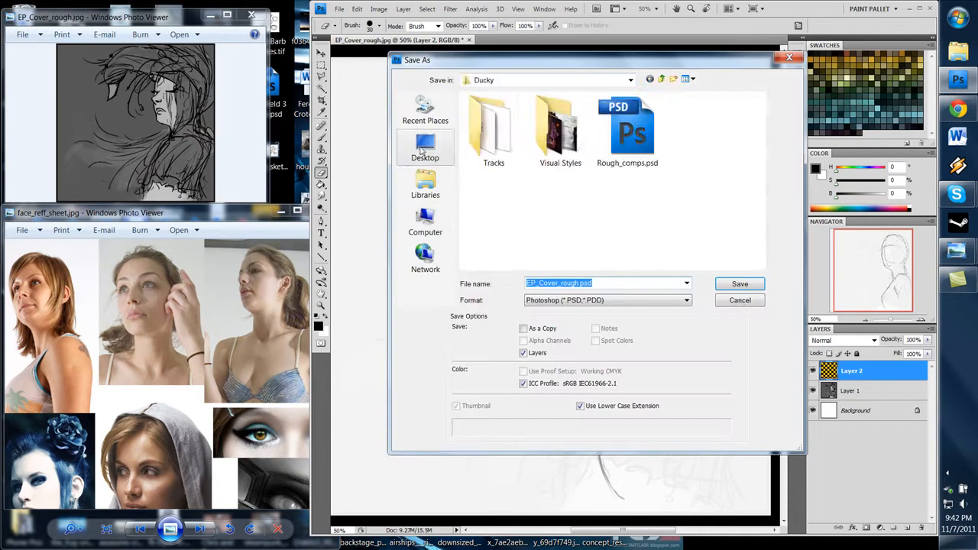
Step: Save the rough cover as a layered Photoshop PSD before sketching the face on Layer 2
left_click(739, 282)
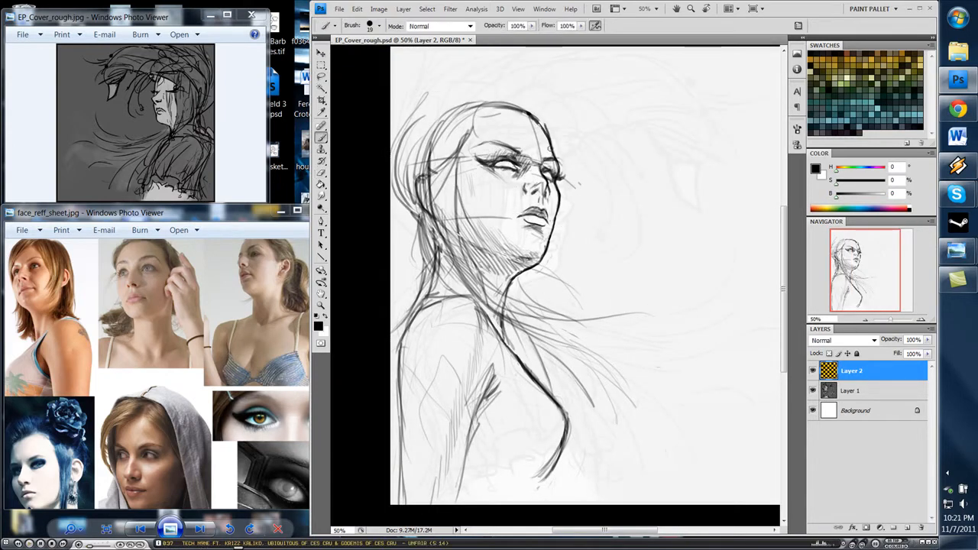
Step: Sketch strokes over the face and pick a new foreground colour for the redrawn linework
left_click_drag(623, 69, 654, 140)
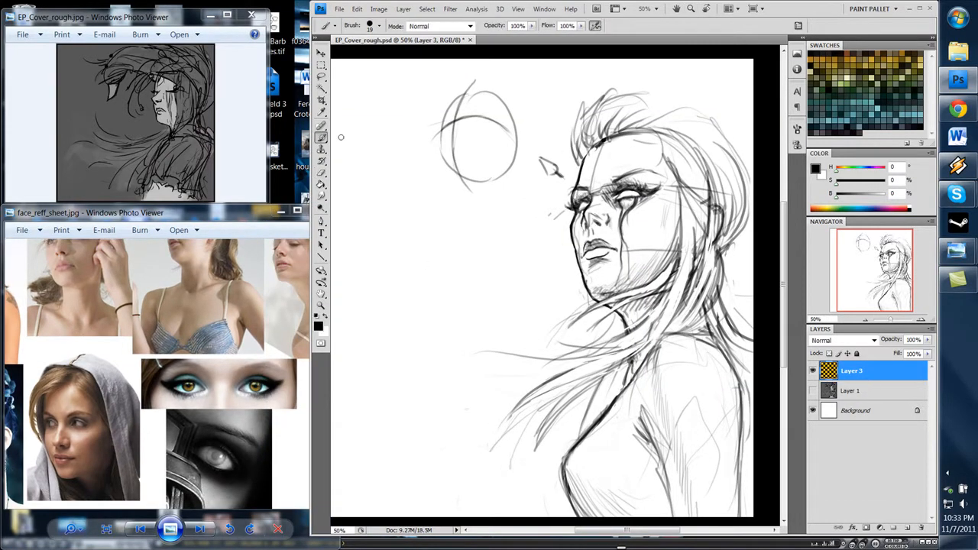
left_click(816, 171)
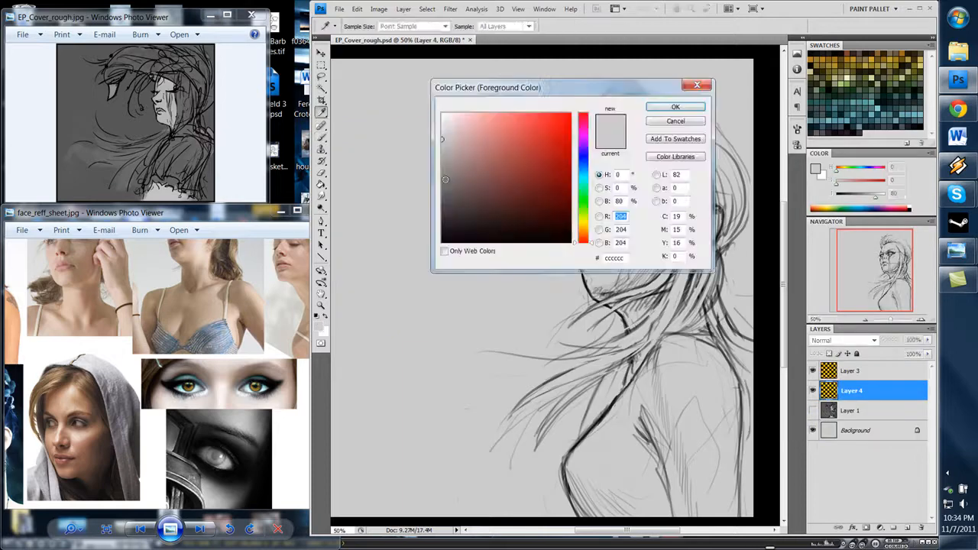
left_click(676, 107)
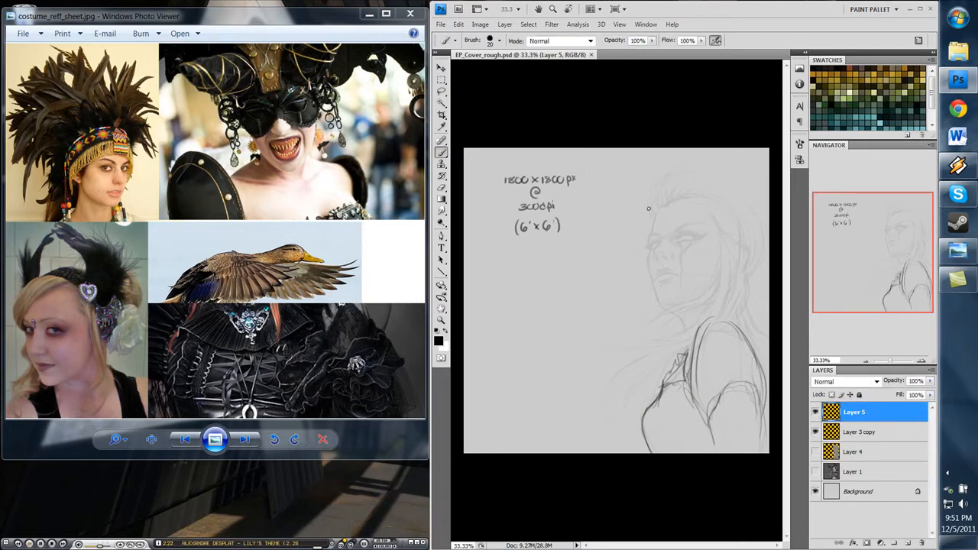
Step: Bring up the Royal Wedding 4-29-2011 reference photo folder beside the sketch
left_click(500, 40)
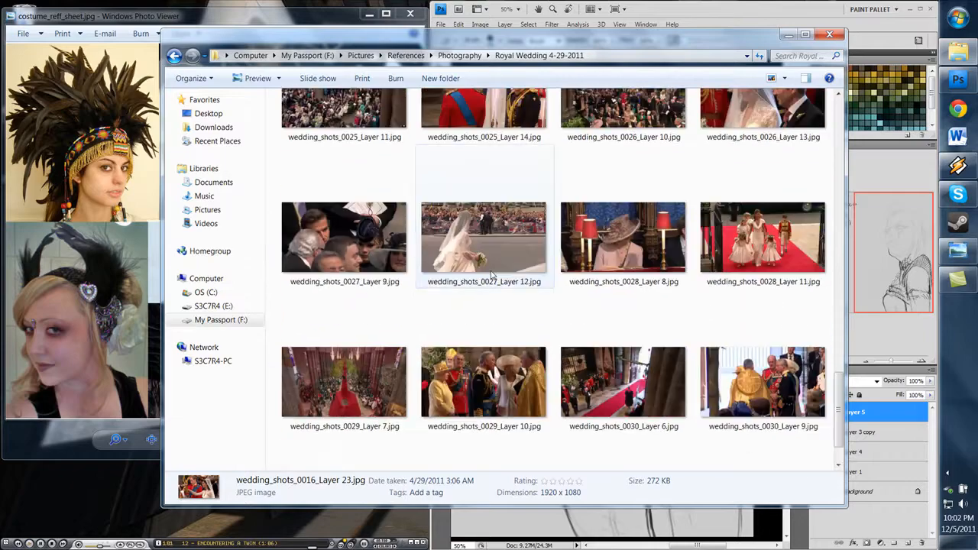
Step: View one wedding reference photo, then leave the folder for the ornament and bodice sketch
double_click(623, 236)
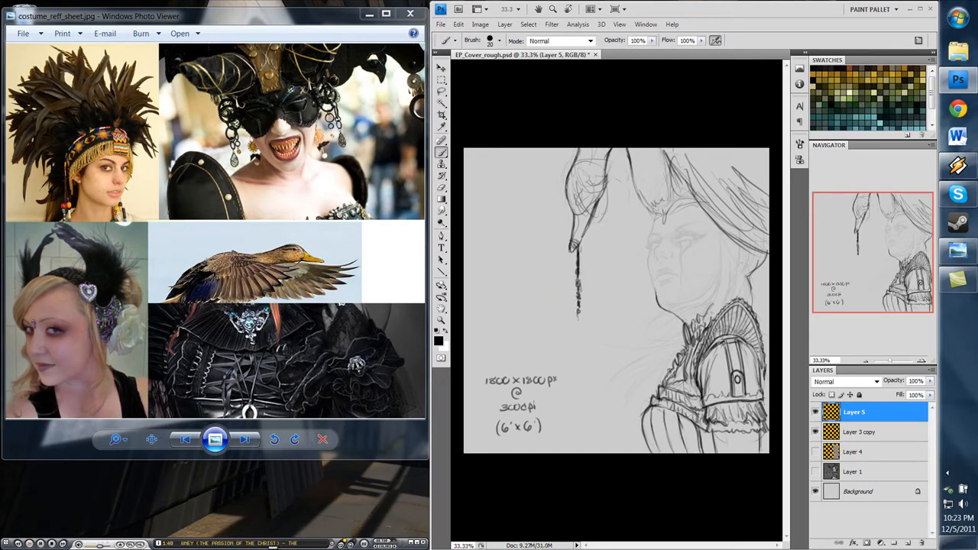
Step: Lasso part of the sketch layer in preparation for the new Veil and Layer 6 layers
left_click(861, 430)
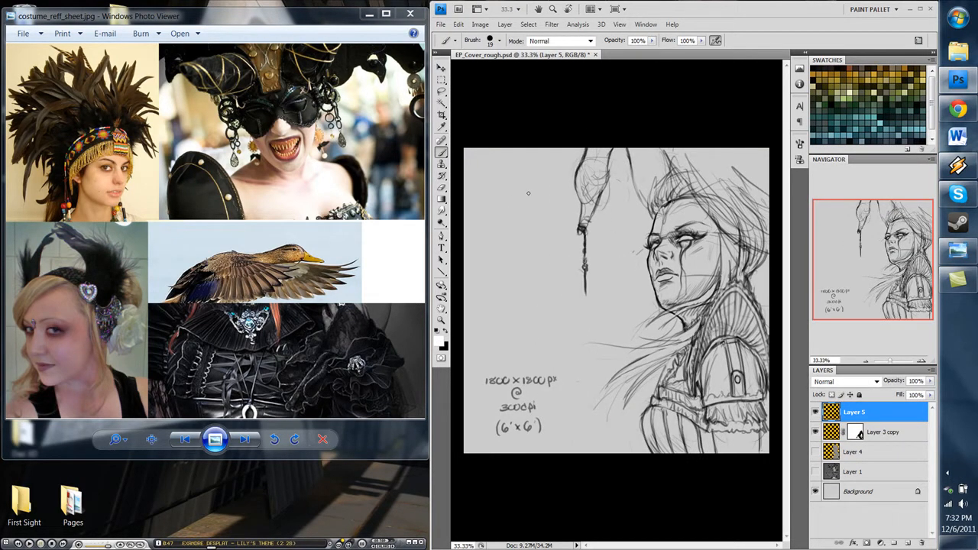
mouse_move(645, 213)
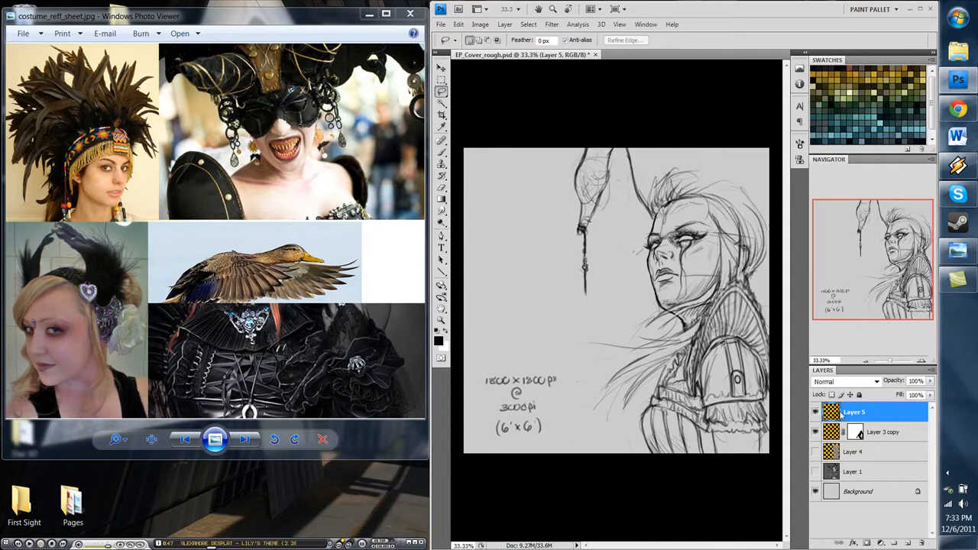
left_click(440, 91)
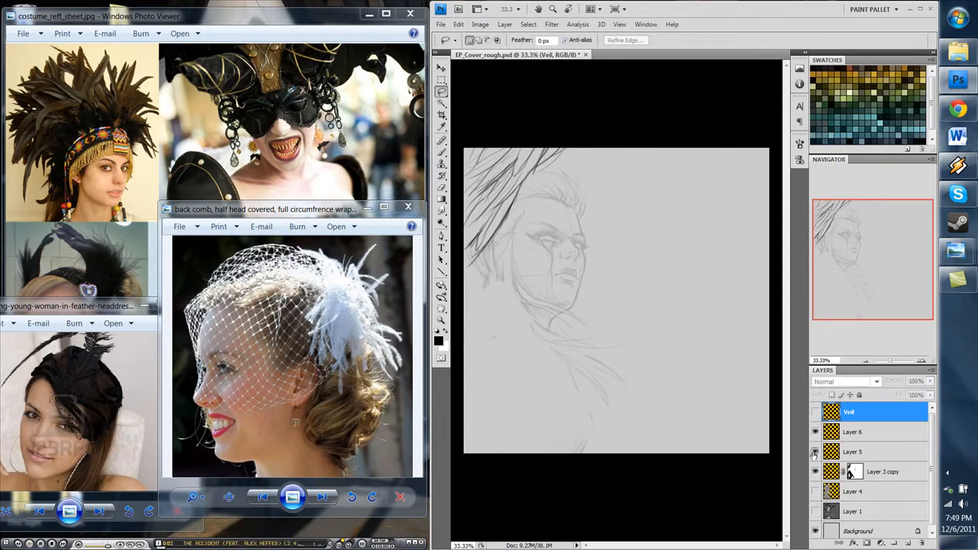
Step: Draw crosshatched veil mesh lines on Layer 6, then select Layer 3 copy 2 to fade it
left_click(878, 470)
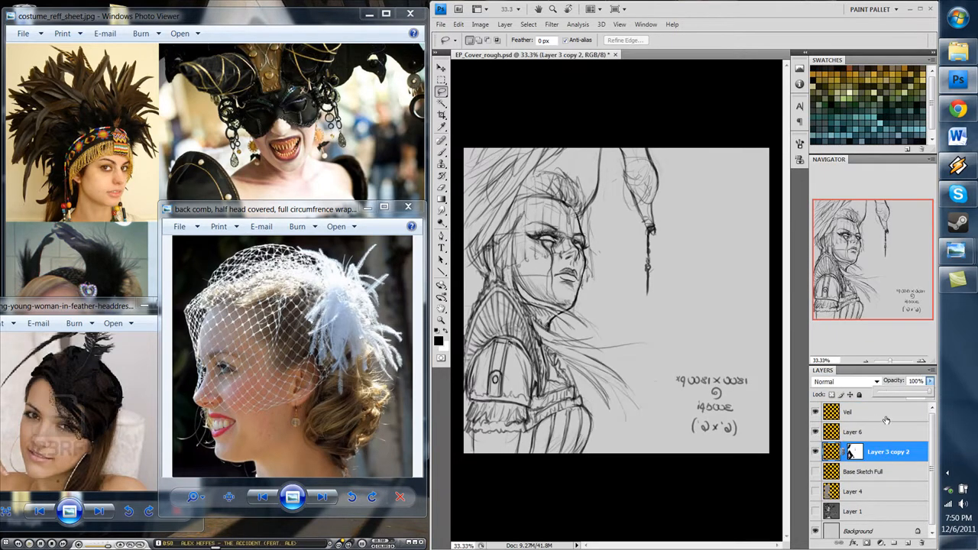
left_click(878, 431)
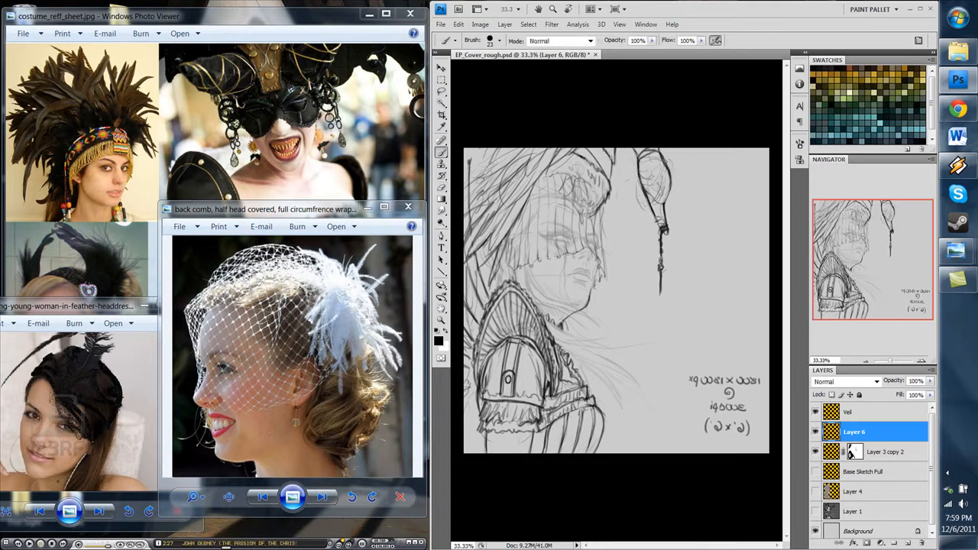
left_click(442, 90)
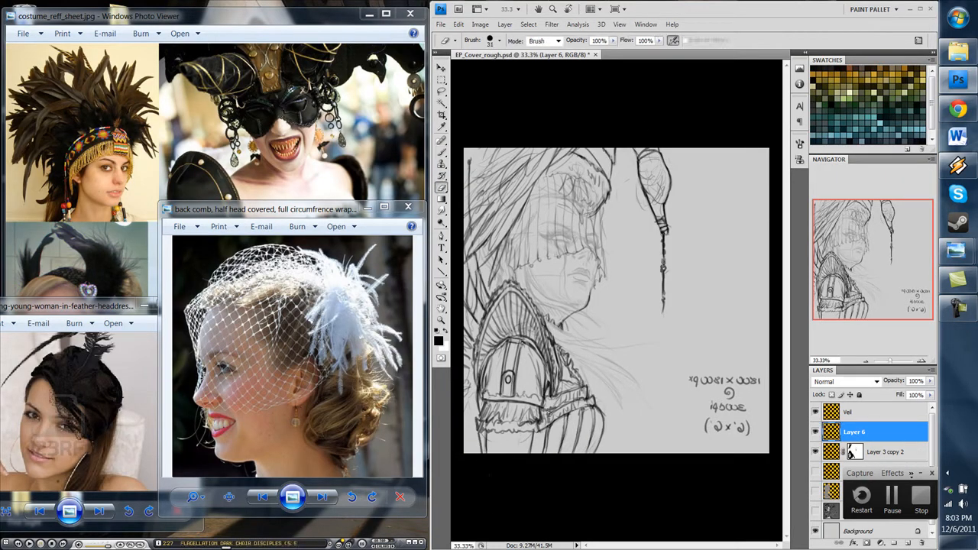
left_click(886, 452)
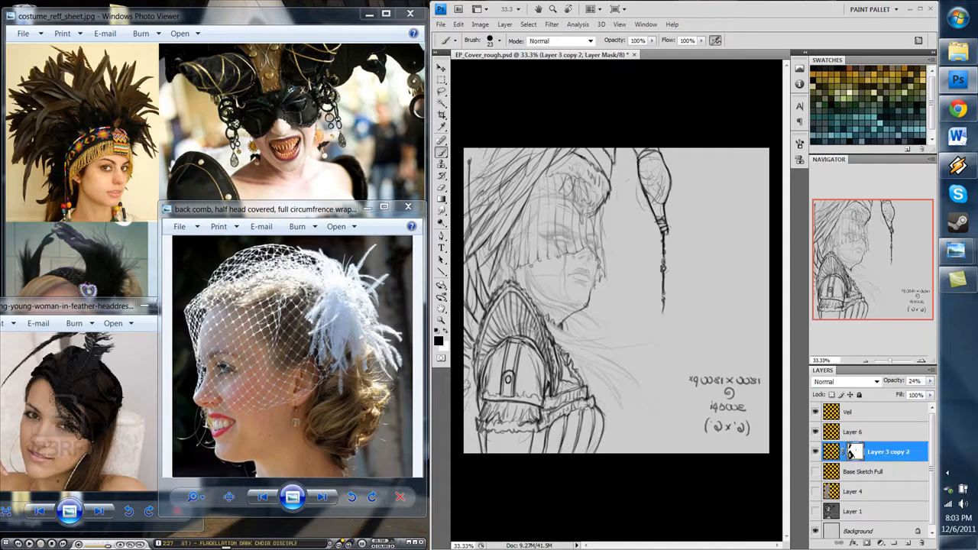
Step: Close the bride veil reference, flip the canvas back and add the Veil copy and Plan of Composition layers
left_click(852, 431)
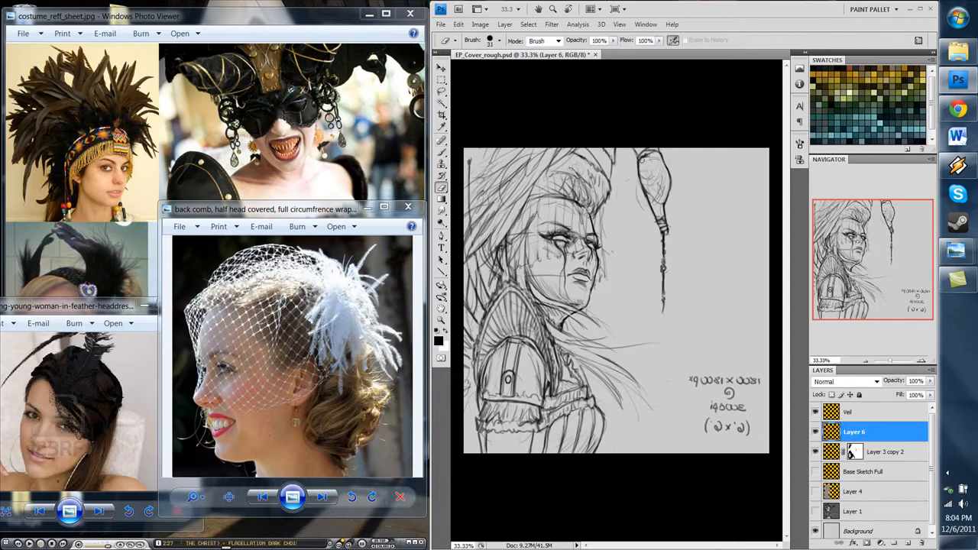
left_click(321, 496)
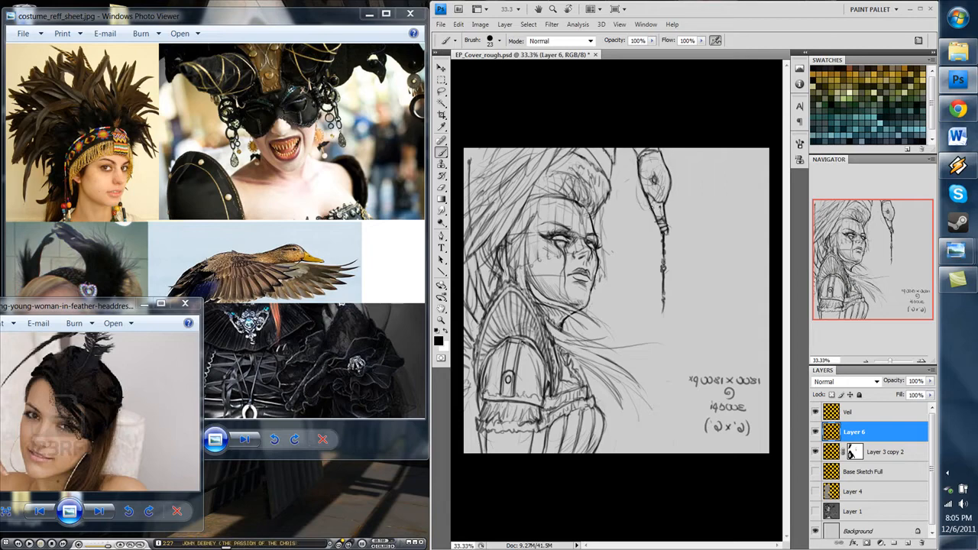
left_click(498, 39)
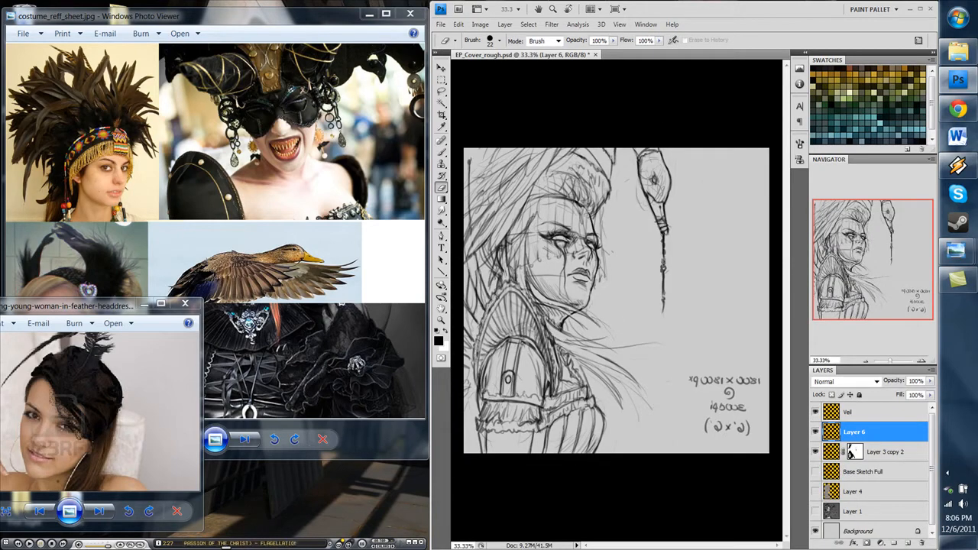
left_click(558, 39)
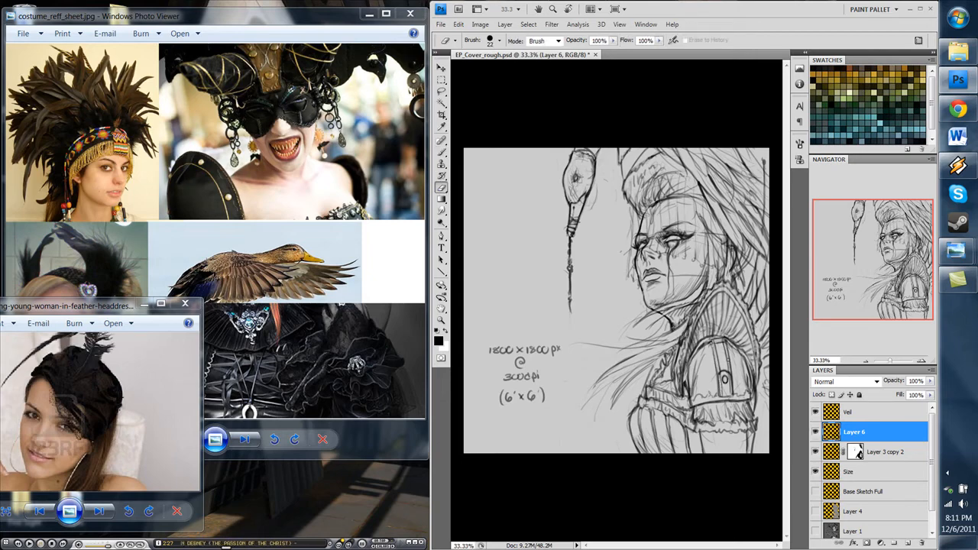
left_click(877, 530)
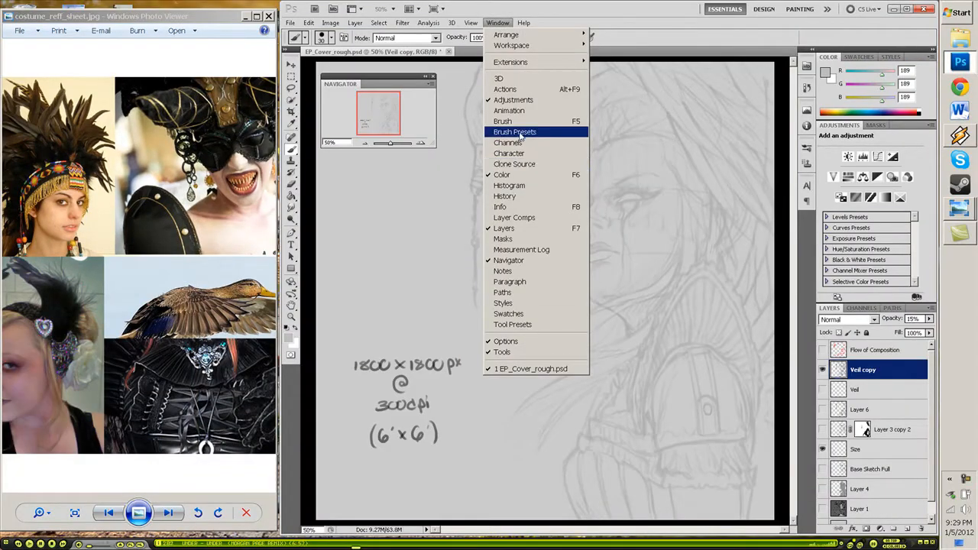
Step: Ink the forehead, nose and lip profile in dark line with a brush preset on Layer 7
left_click(501, 121)
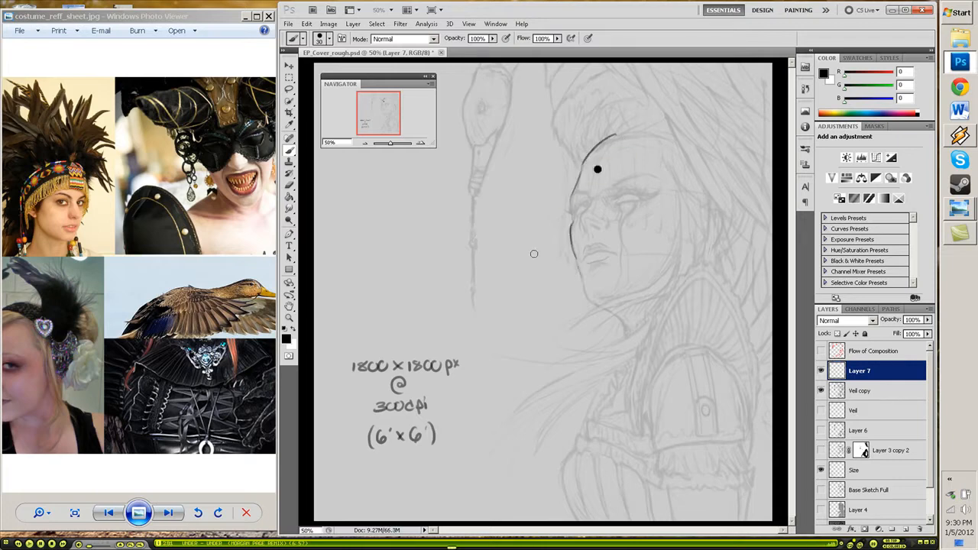
left_click_drag(599, 168, 620, 321)
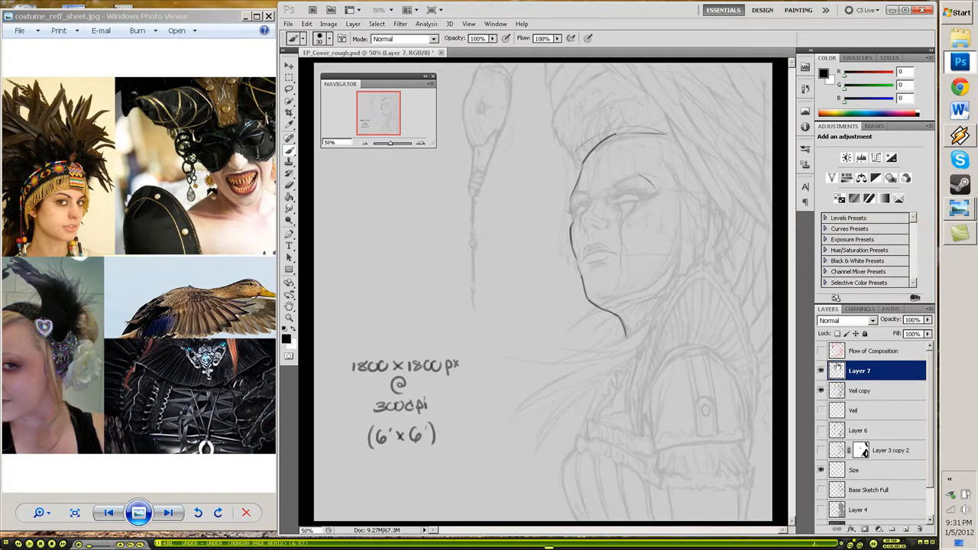
mouse_move(590, 244)
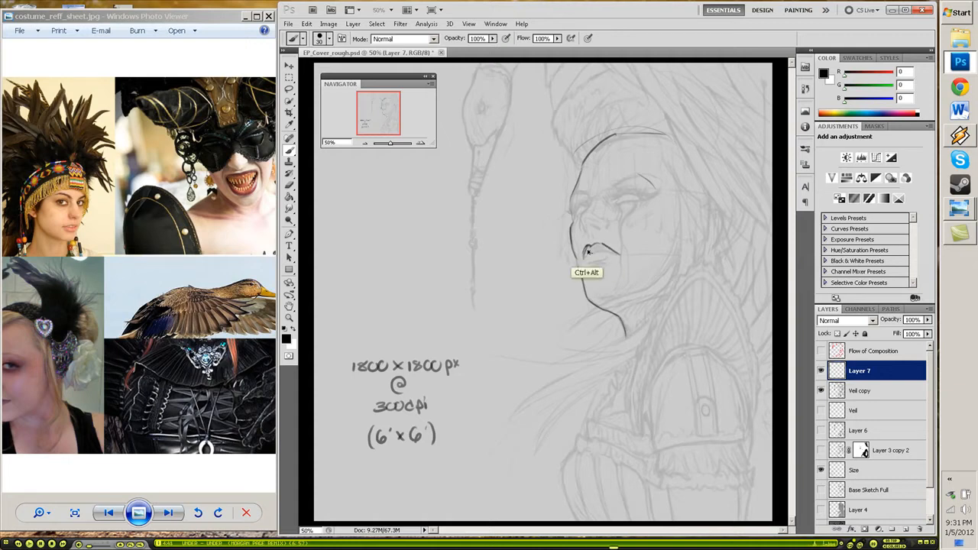
left_click(593, 263)
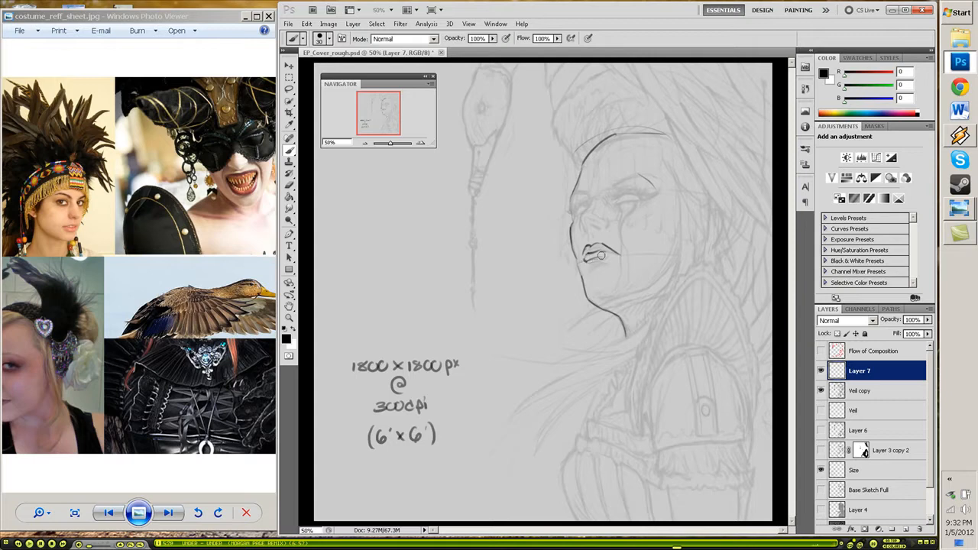
left_click(596, 258)
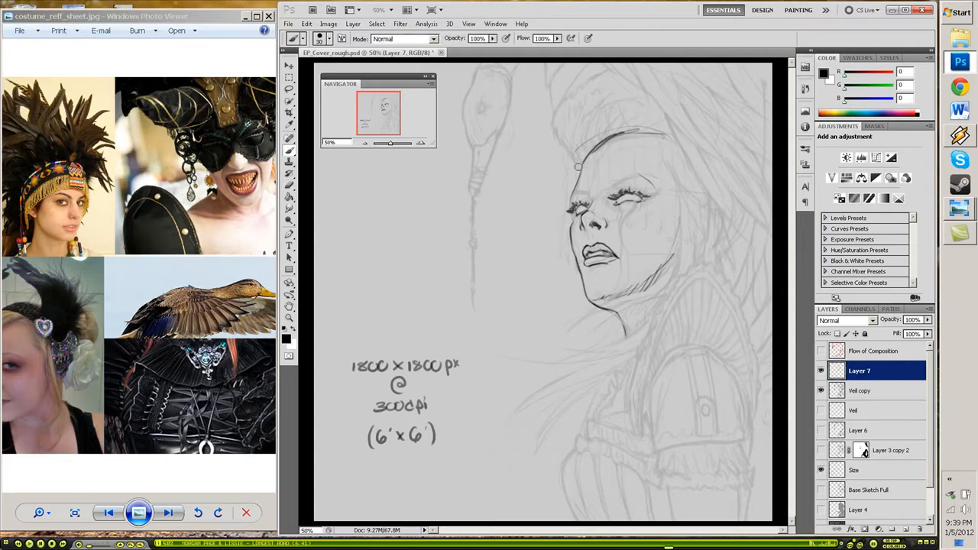
Step: Redraw the face lines and add tear-like paint streaks beneath the eye
left_click_drag(581, 165, 609, 303)
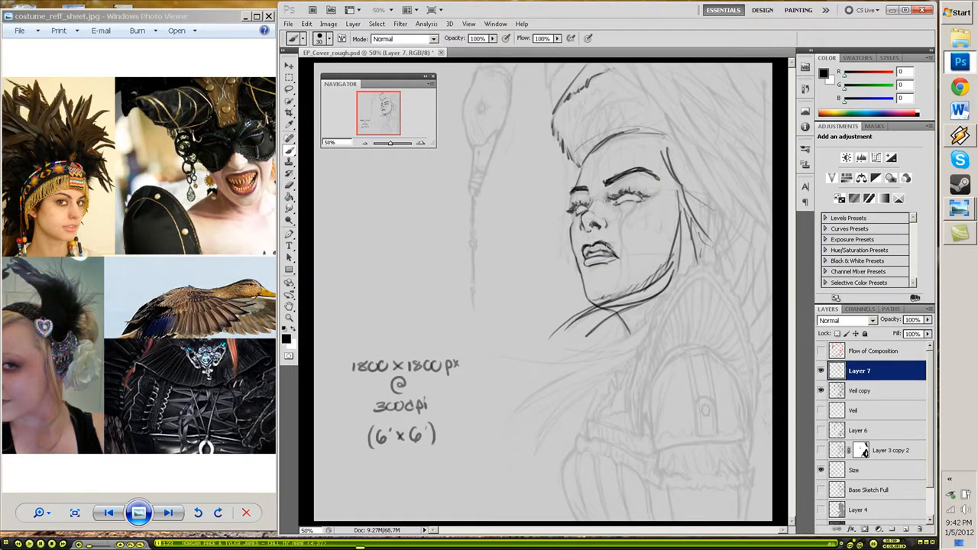
left_click(289, 151)
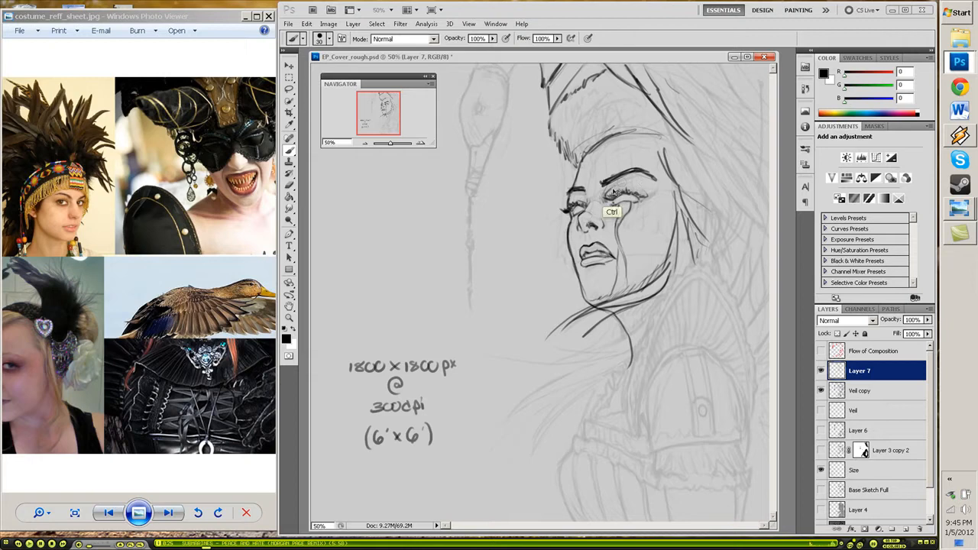
mouse_move(684, 245)
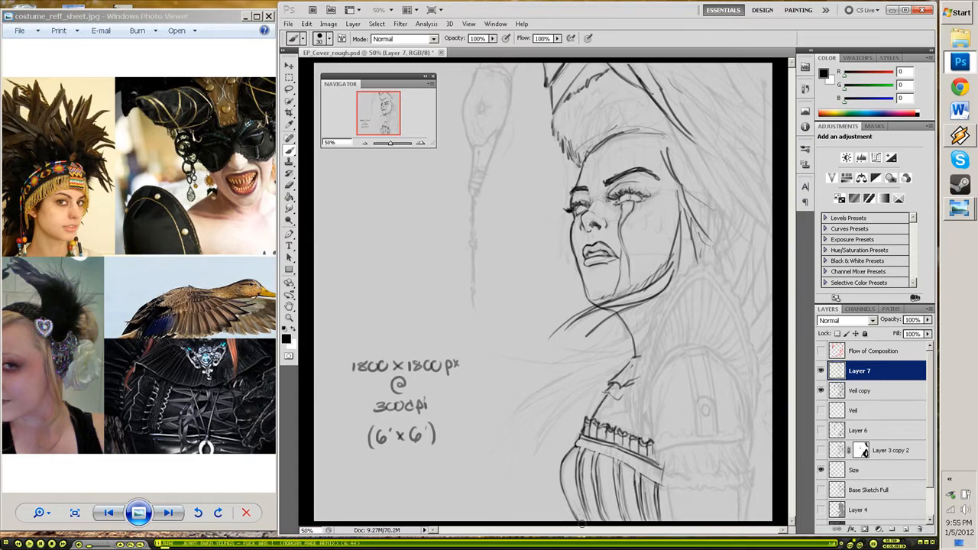
left_click(287, 150)
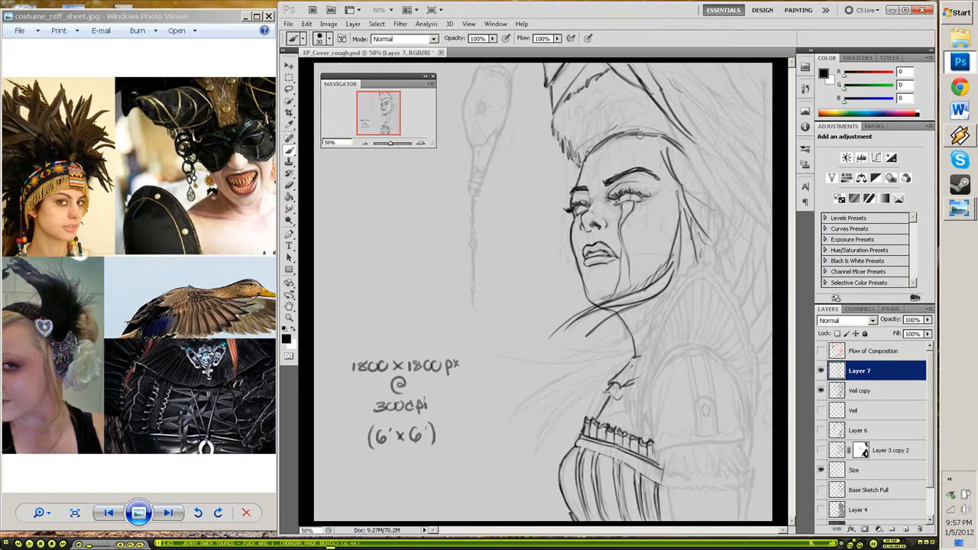
left_click(288, 24)
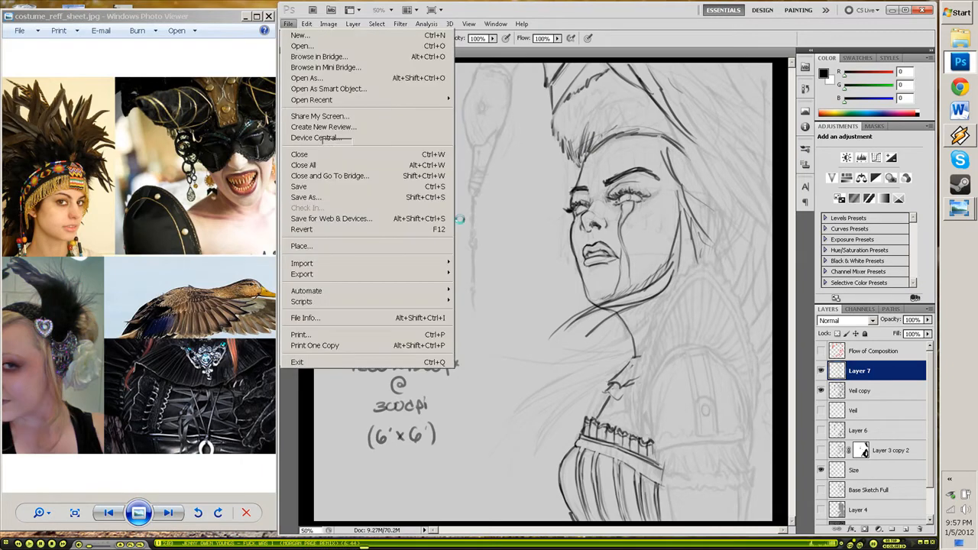
Step: Save the sketch before mirroring the canvas and duplicating the veil layer
left_click(301, 46)
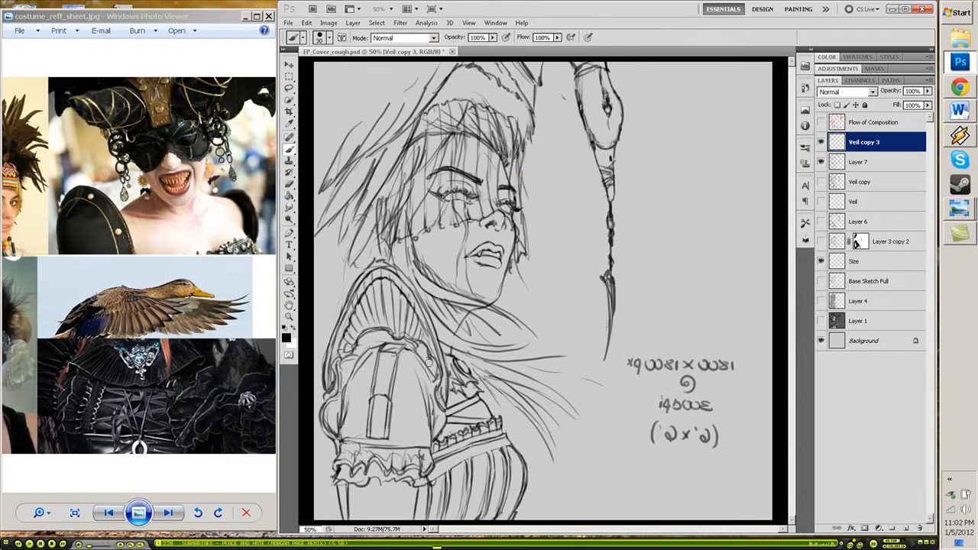
left_click(858, 162)
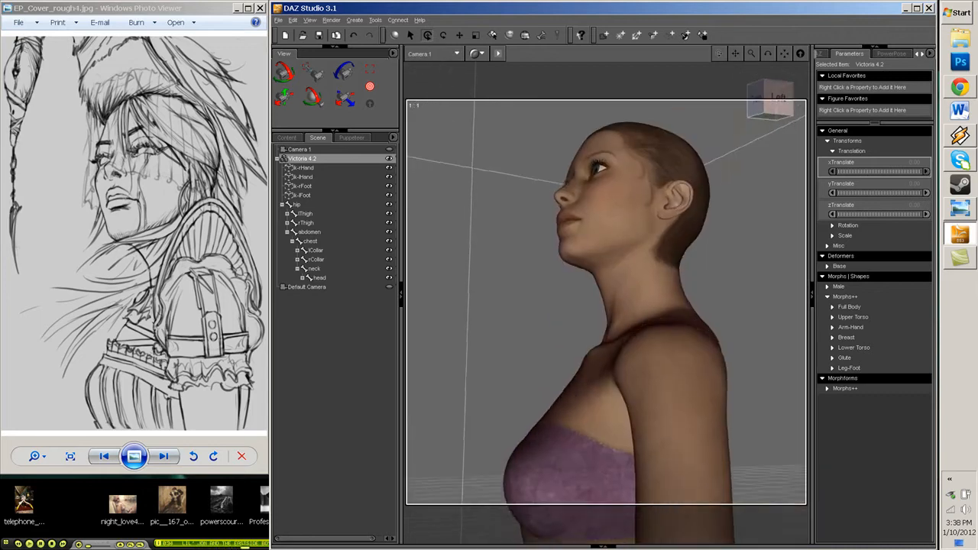
Step: Rotate the neck and head bones to tilt the head upward and save the scene as Pose_01
left_click(312, 268)
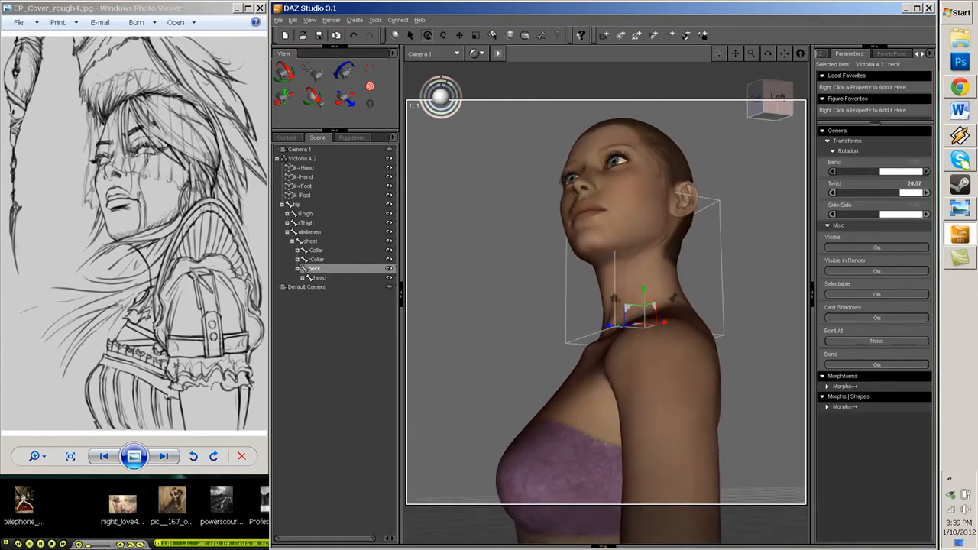
left_click(319, 287)
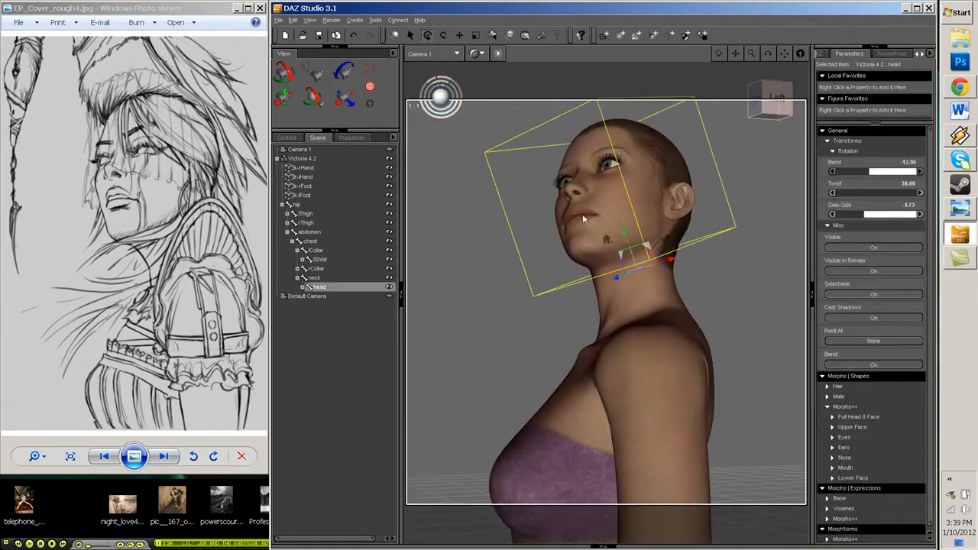
scroll("down", 3)
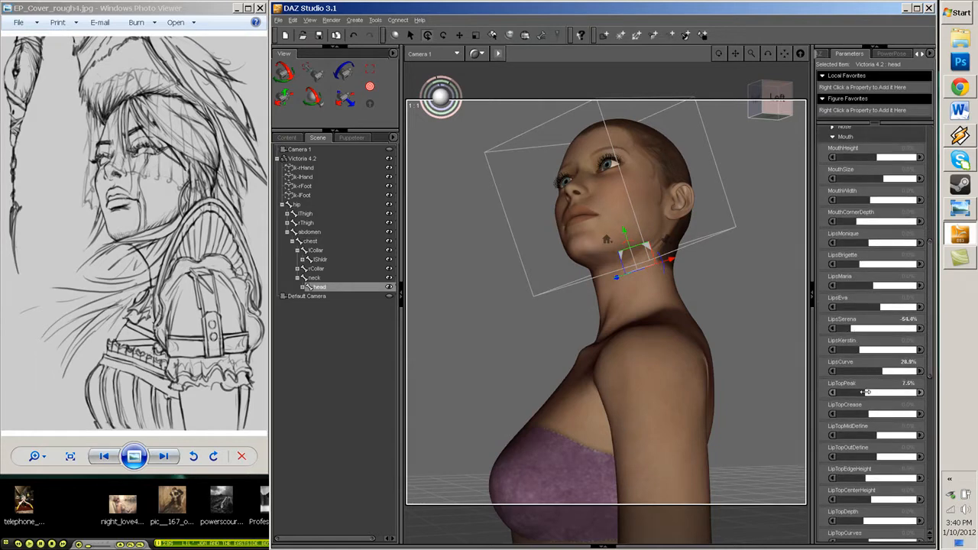
scroll("down", 3)
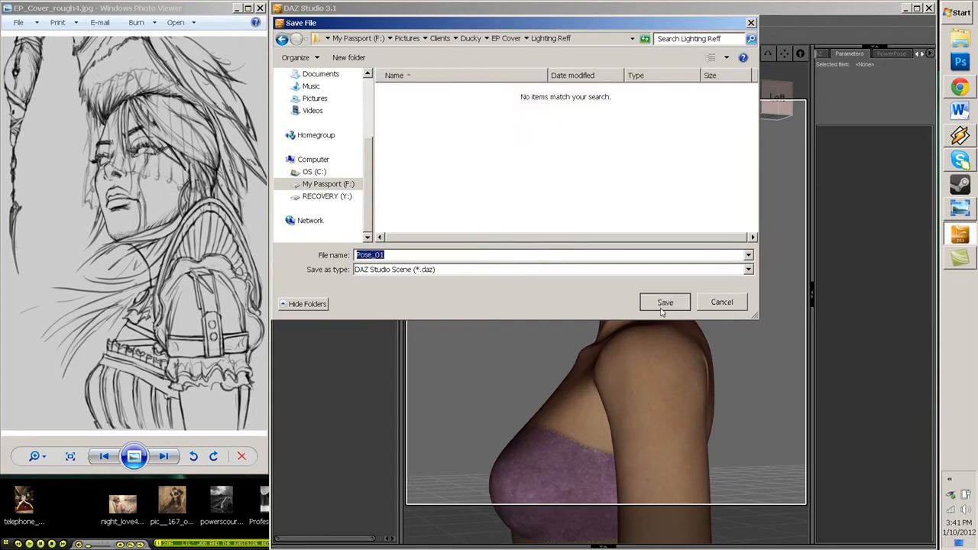
left_click(664, 303)
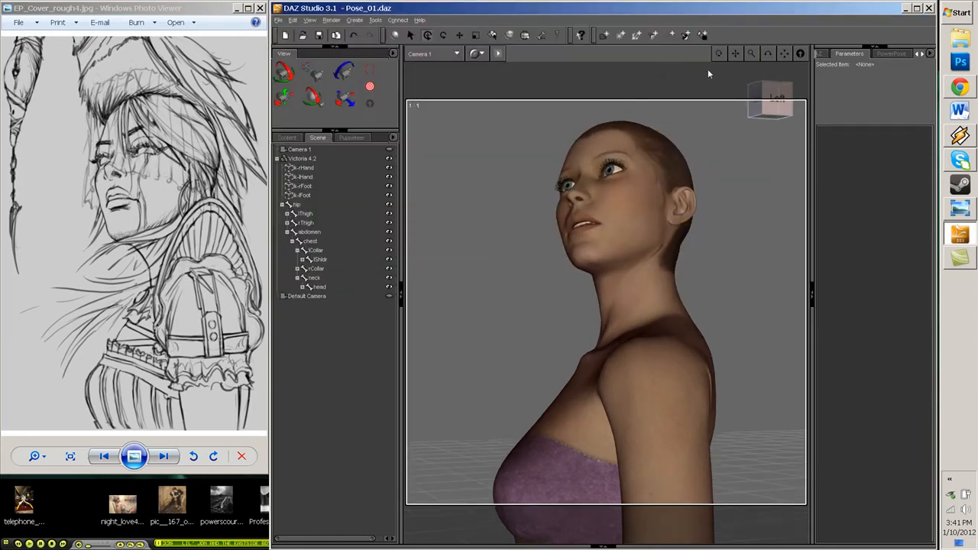
Step: Expand the head in the scene list and select it to adjust facial morphs
left_click(318, 287)
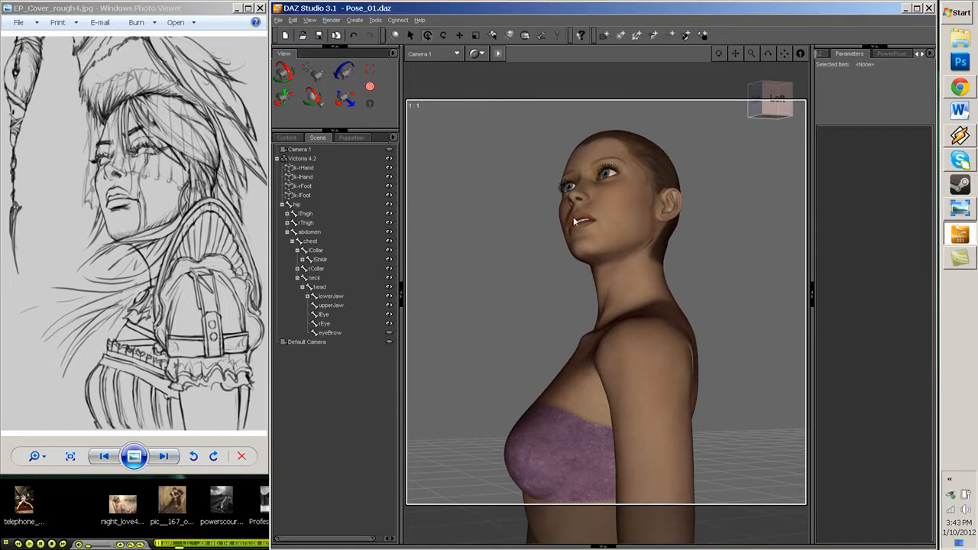
left_click(318, 287)
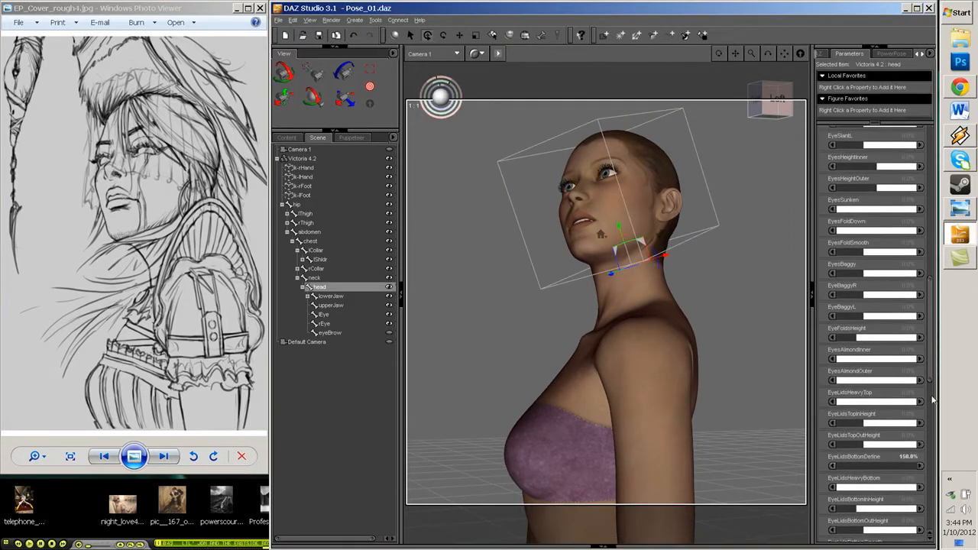
scroll("up", 3)
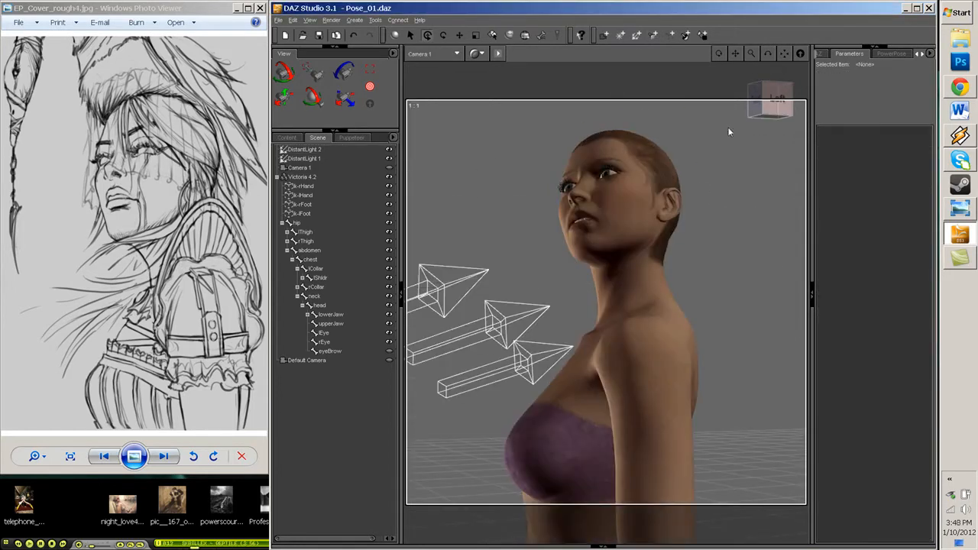
Step: Tint the first distant light warm orange and give the second light a reddish colour
left_click(306, 149)
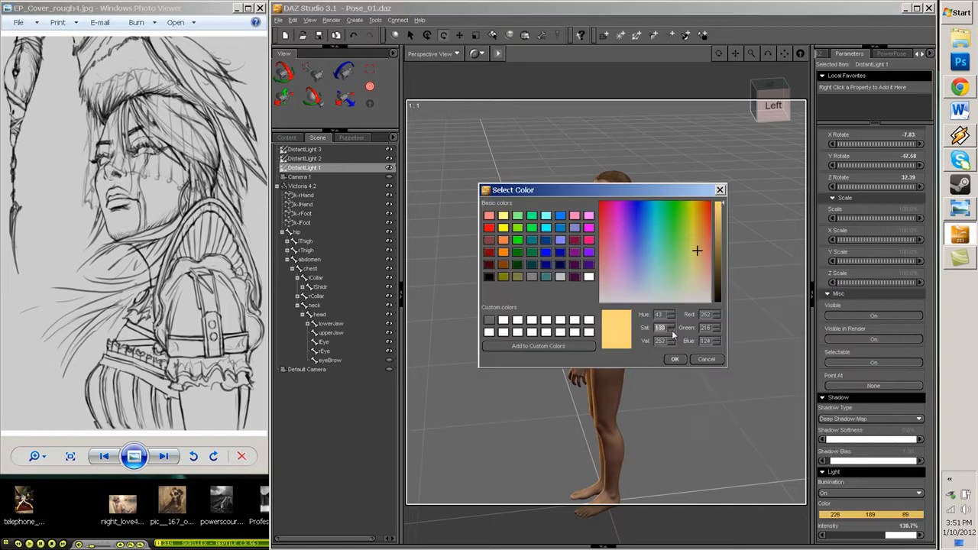
left_click(675, 359)
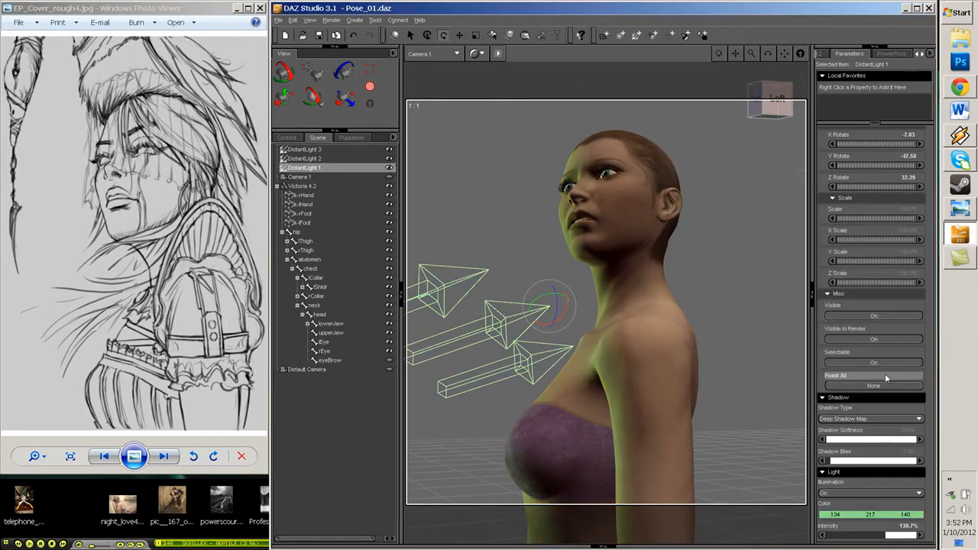
left_click(871, 505)
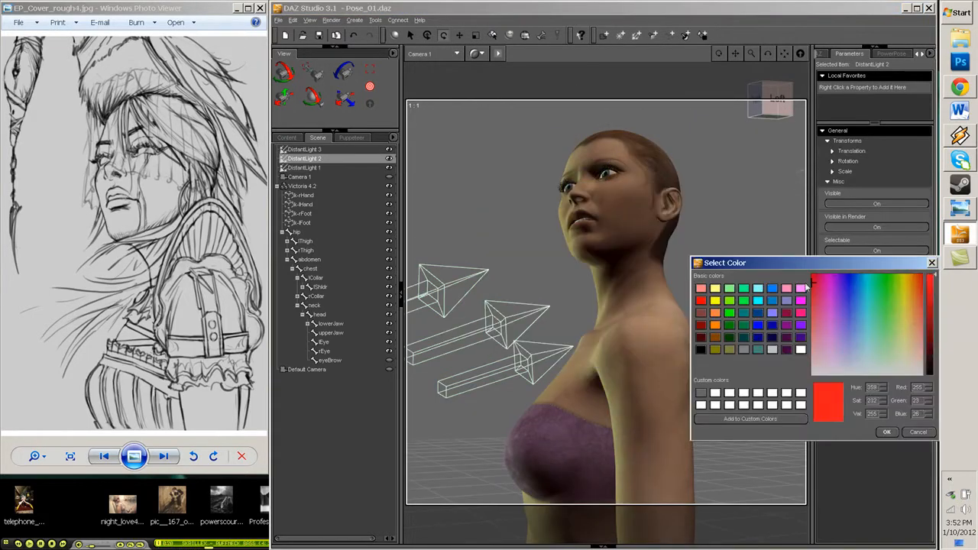
left_click(886, 431)
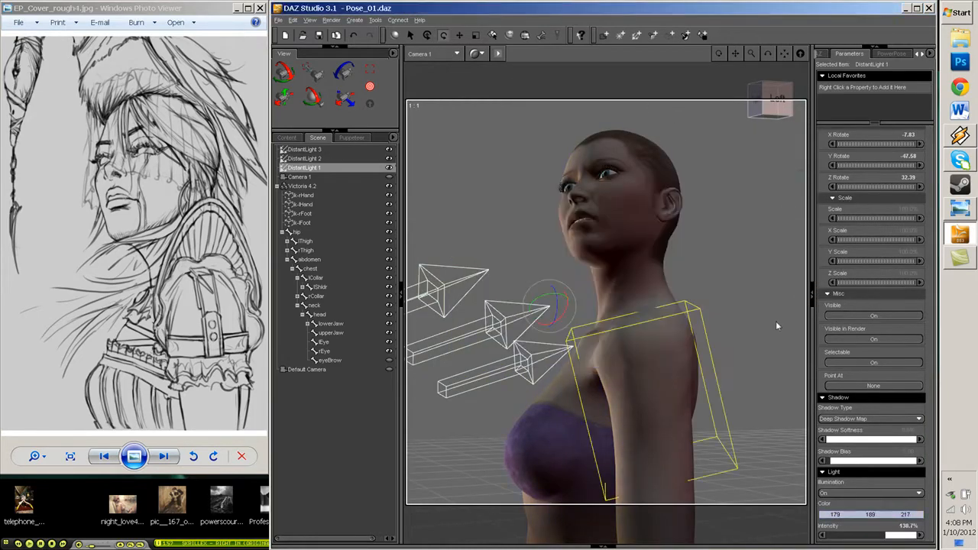
Step: Check the lighting through the scene and perspective cameras, then start colouring the third distant light
left_click(434, 54)
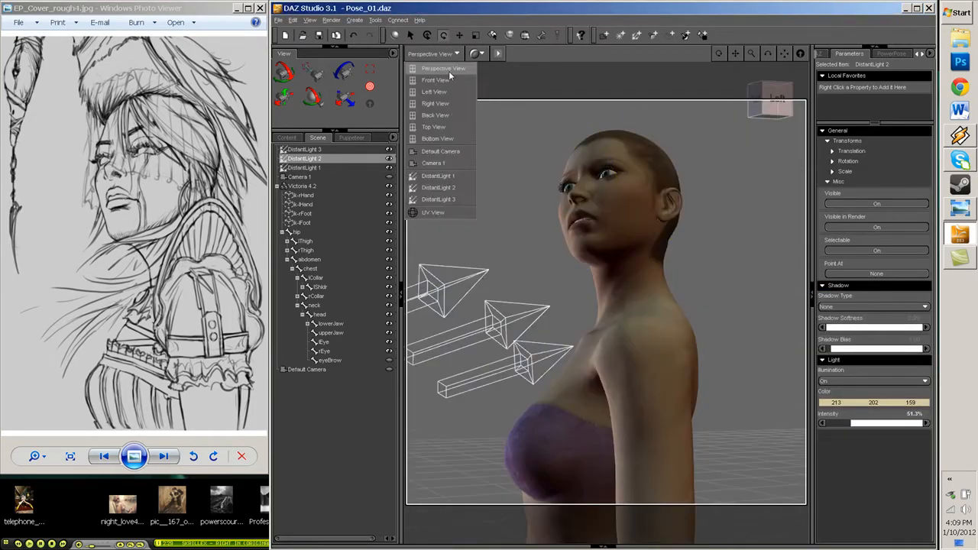
left_click(434, 162)
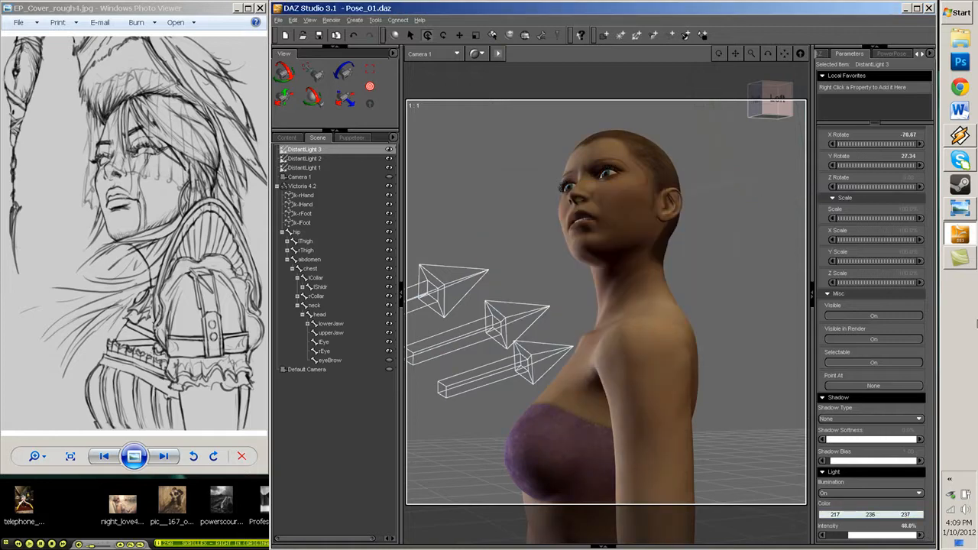
left_click(304, 167)
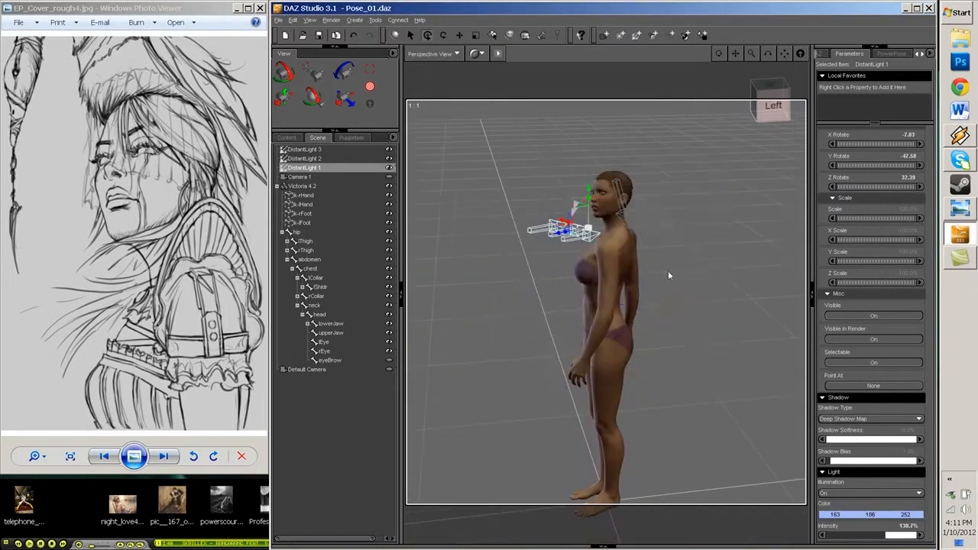
left_click(305, 157)
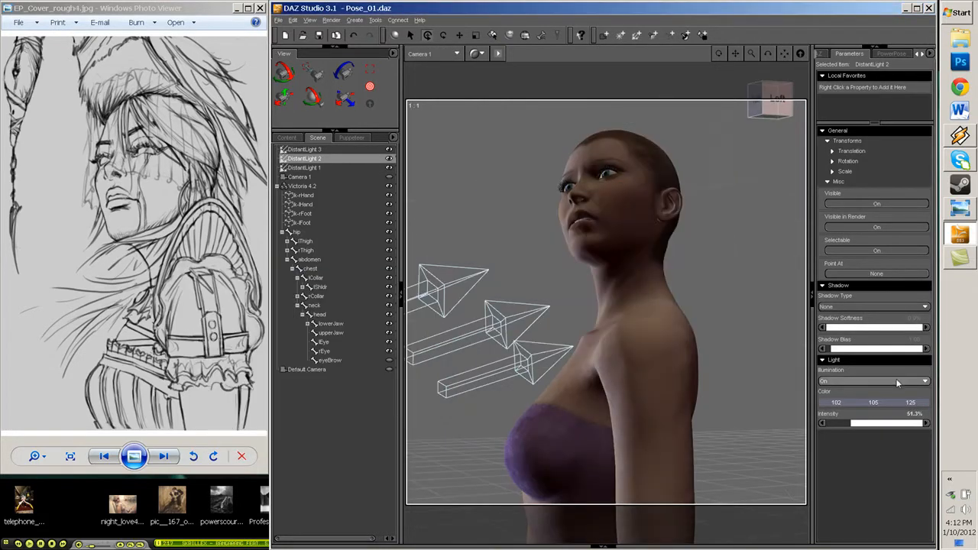
left_click(304, 150)
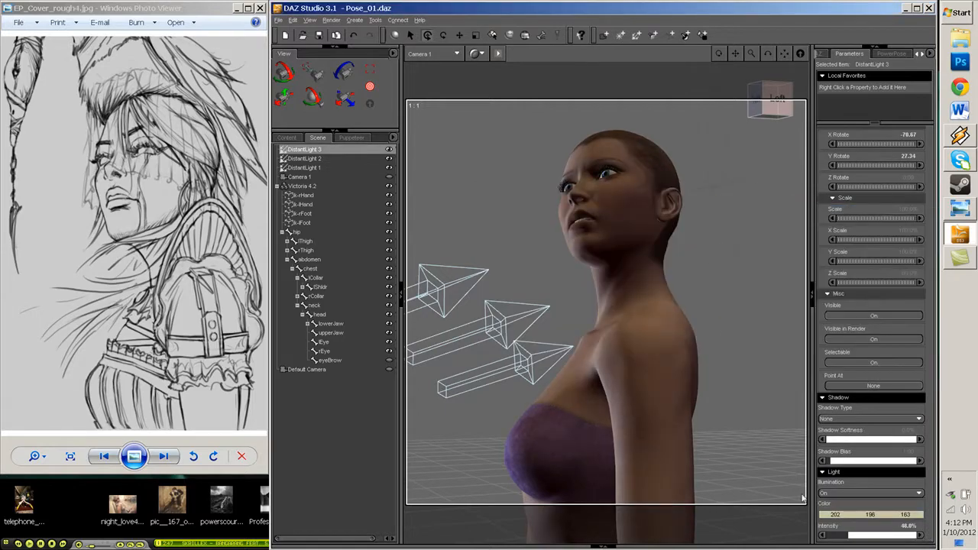
left_click(434, 54)
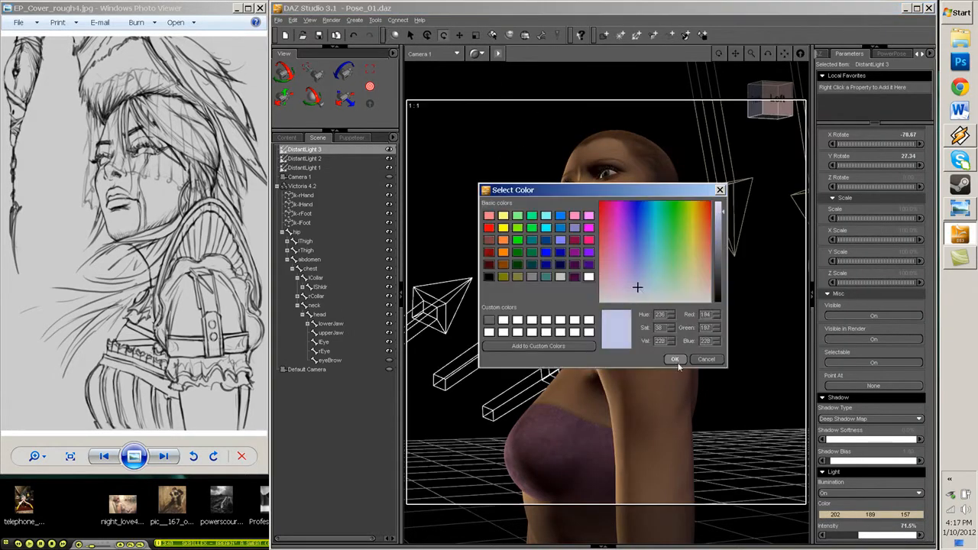
Step: Confirm the pale cool colour for the third distant light before rendering
left_click(675, 359)
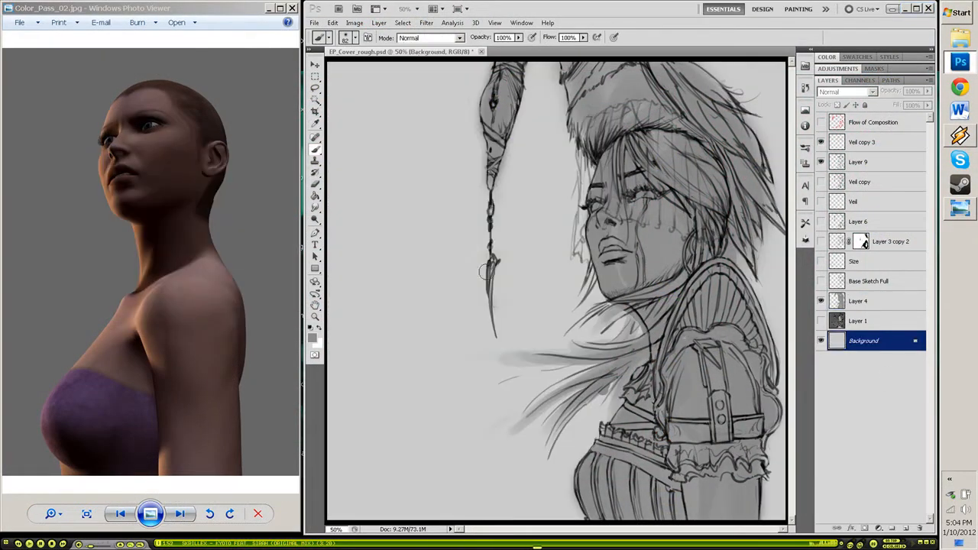
Step: Add a new layer and block in grey values over the face, hair and headdress
left_click(859, 300)
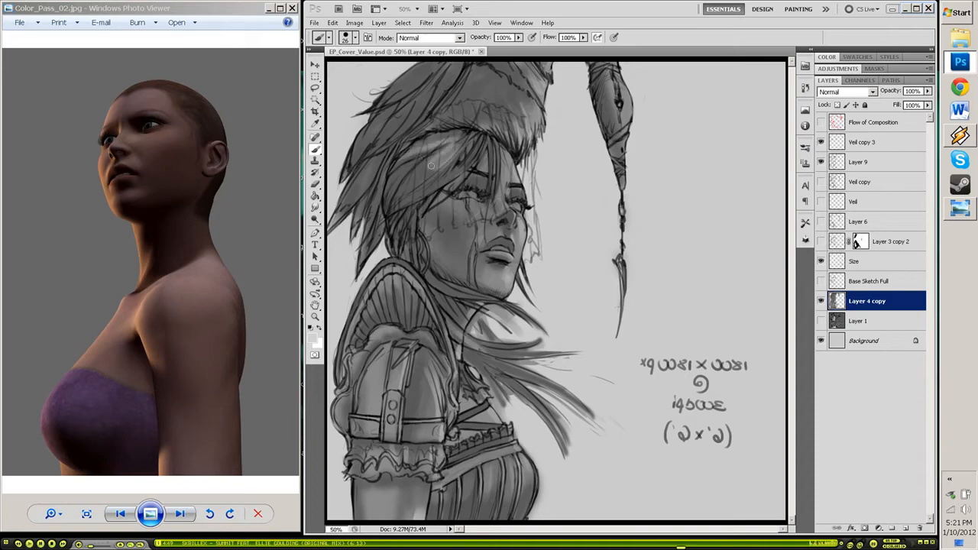
left_click(858, 162)
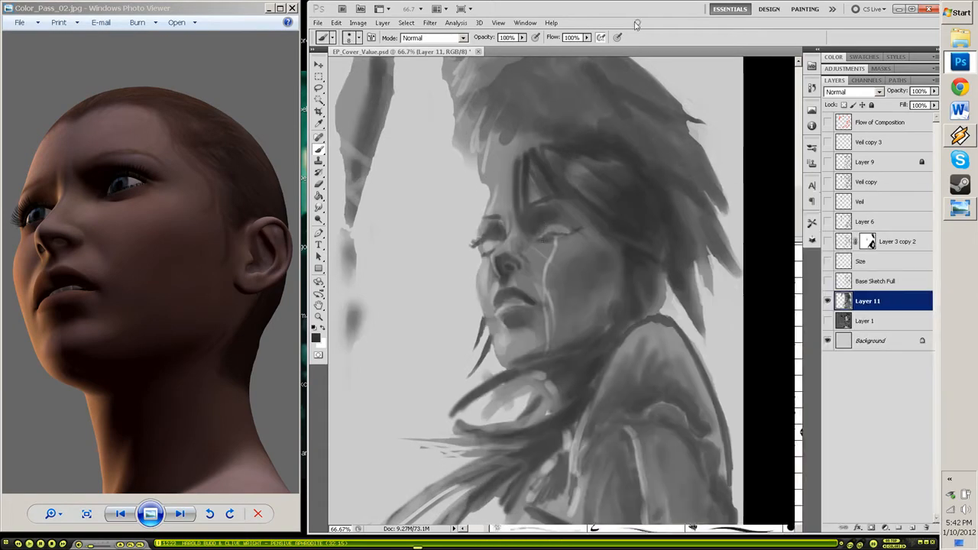
Step: Zoom into the canvas and paint a darker backdrop with smoother grey modelling on the face and scarf
left_click(330, 36)
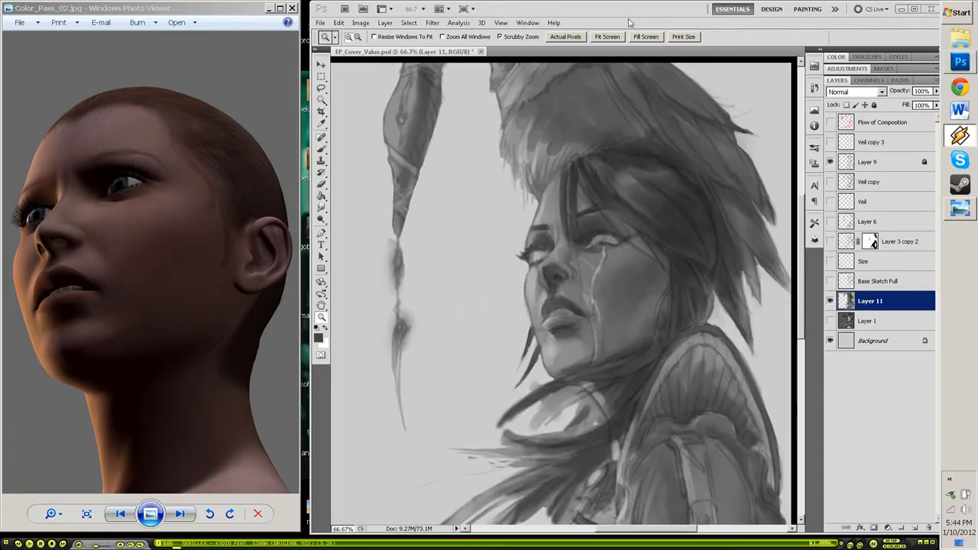
left_click(873, 341)
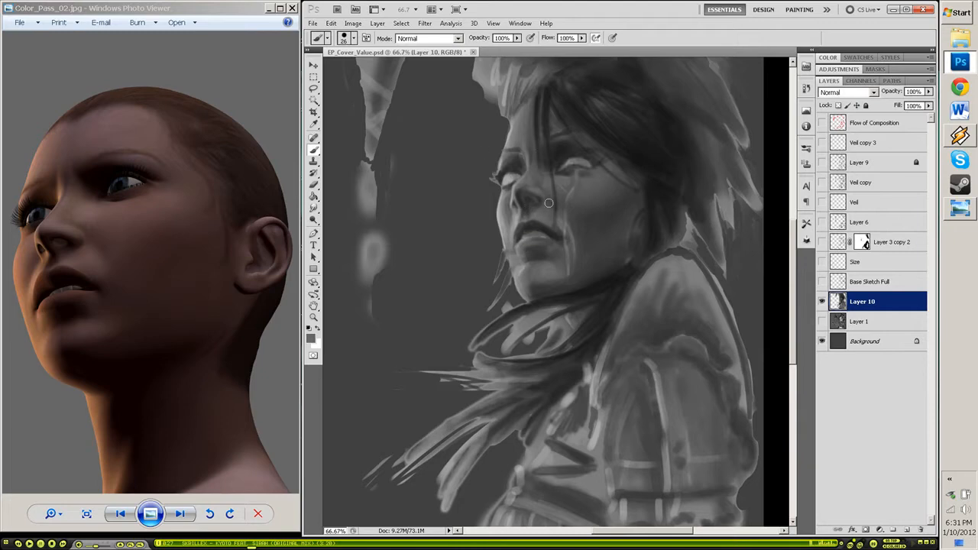
left_click(355, 38)
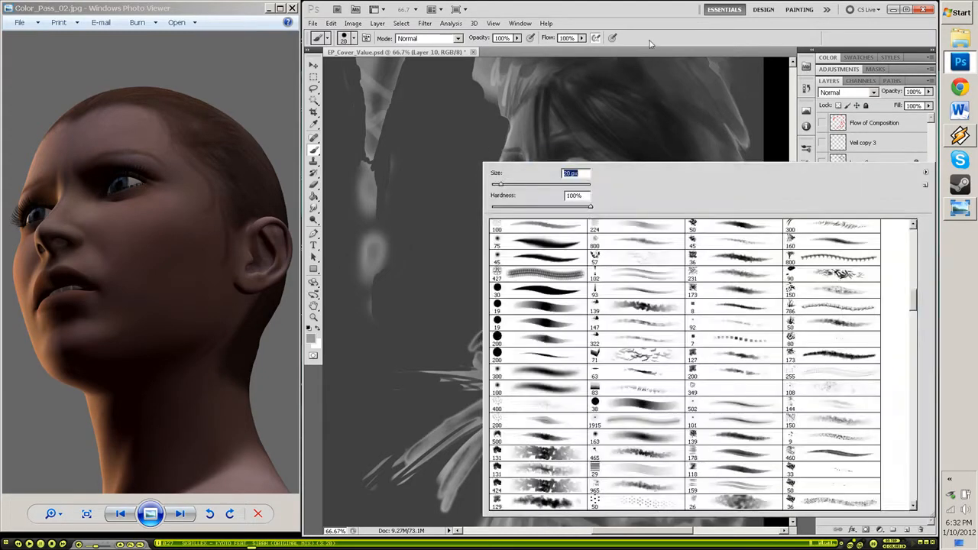
Step: Choose a finer brush preset and detail the eyes, lips and hair strands
left_click(533, 252)
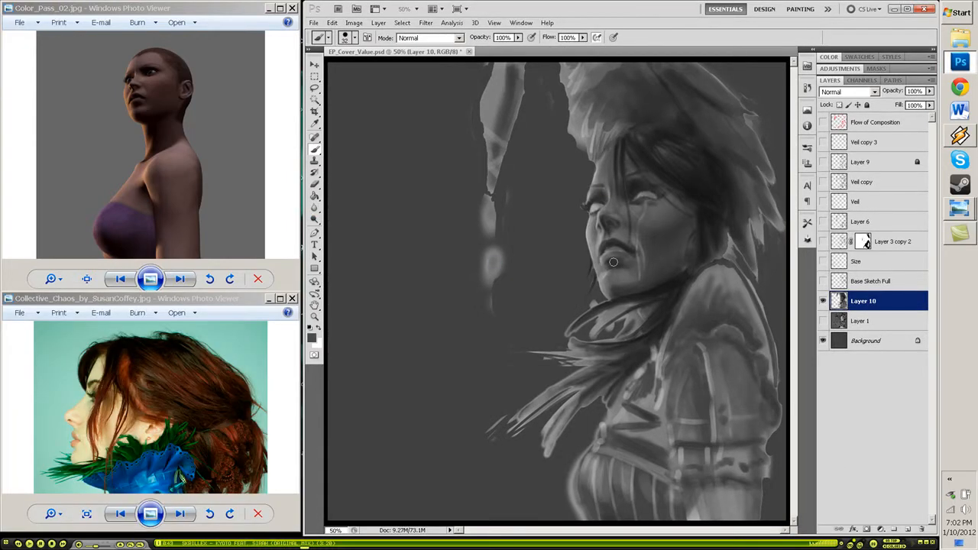
left_click(357, 36)
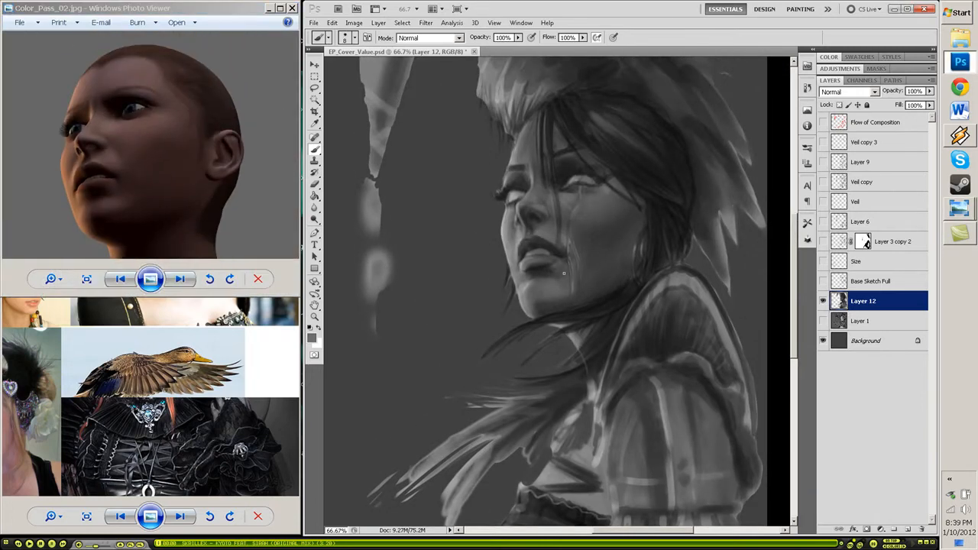
Step: Add a new layer above Layer 12 and paint the shoulder pauldron and ruffled sleeve in grey values
scroll("down", 3)
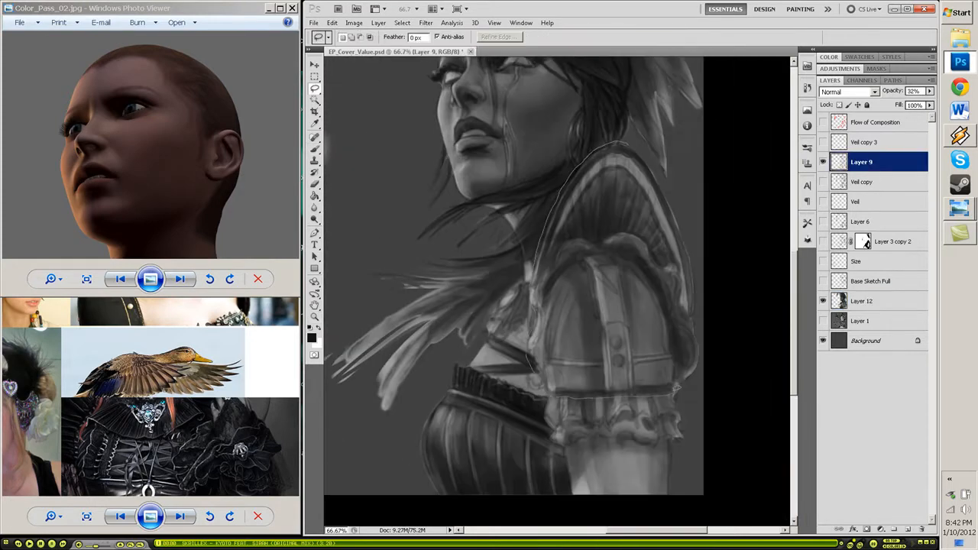
left_click(861, 321)
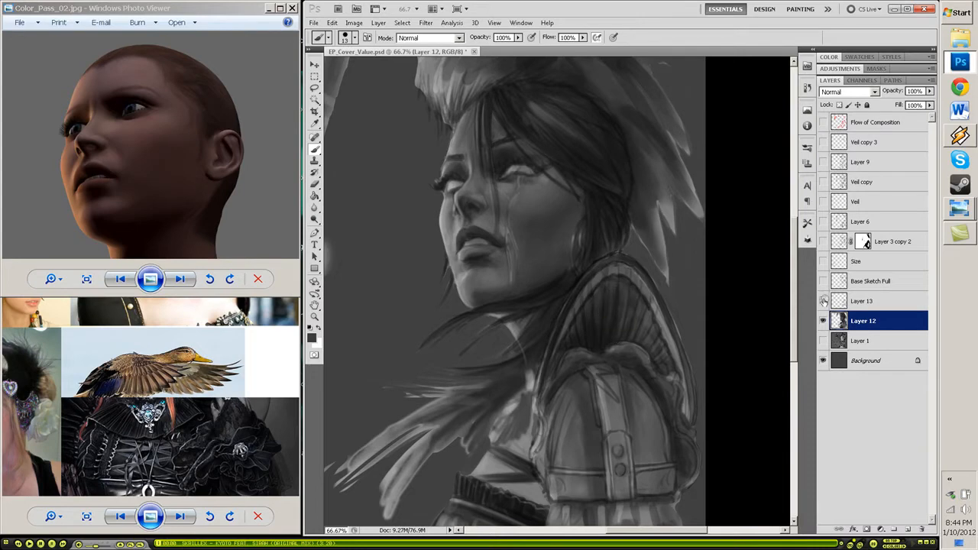
left_click(863, 299)
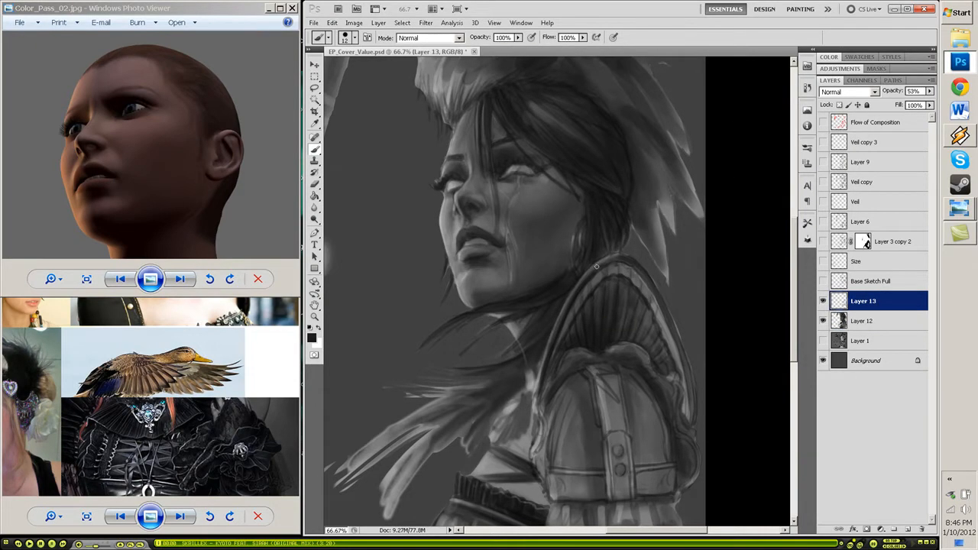
left_click(862, 321)
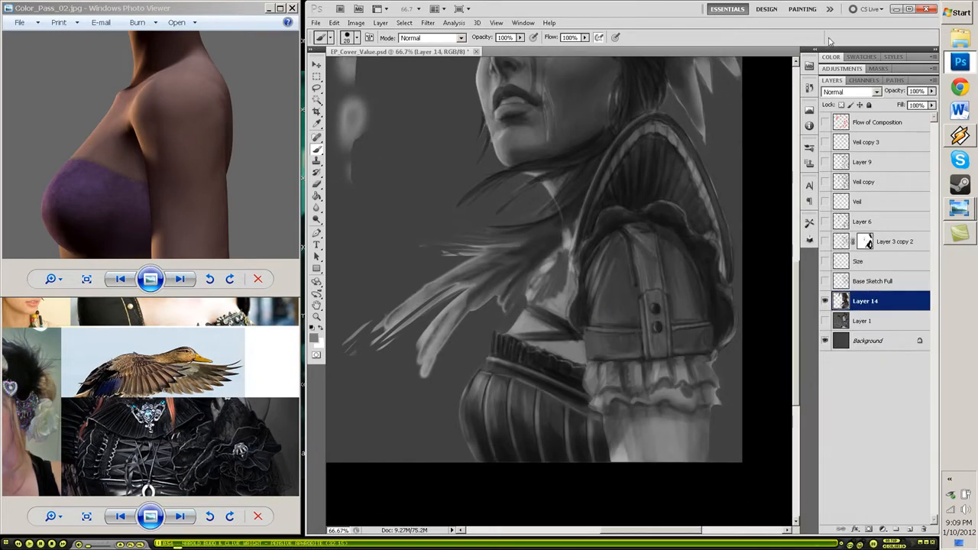
mouse_move(718, 328)
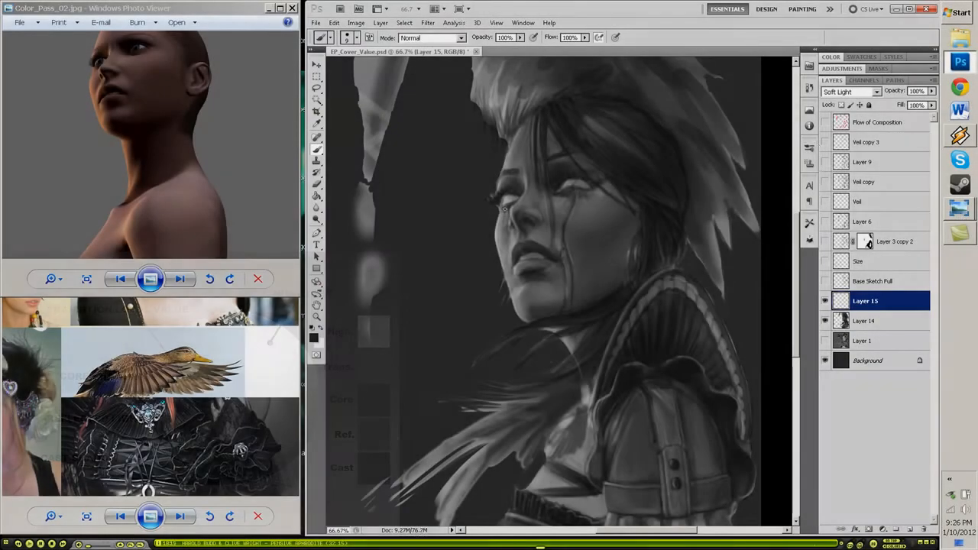
Step: Deepen the face shading with a Soft Light layer and retouching tools, then bring up Image Size
left_click(825, 299)
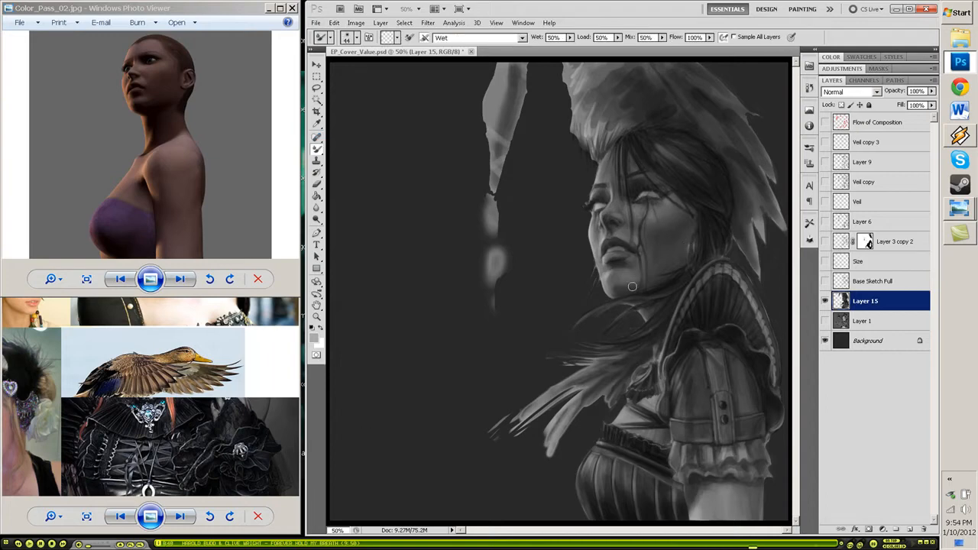
mouse_move(754, 515)
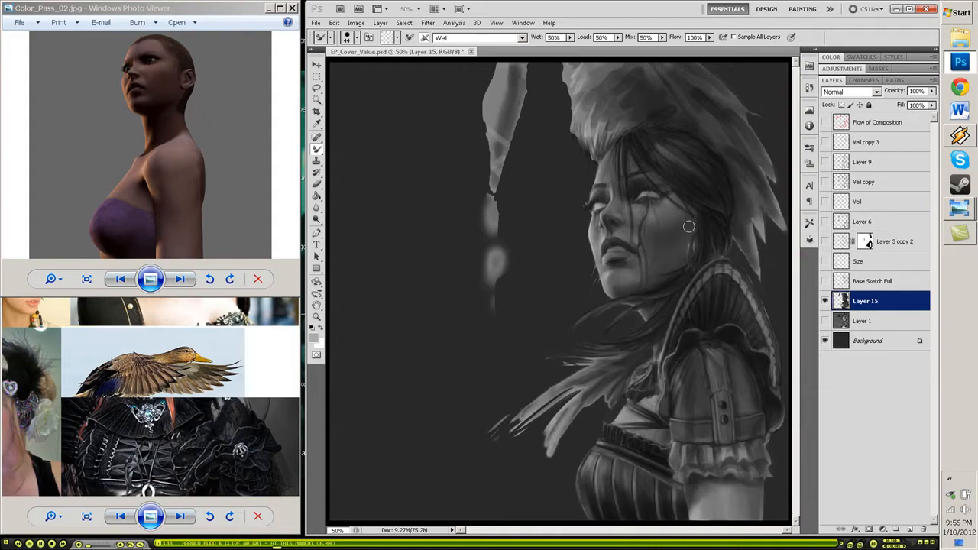
left_click(317, 171)
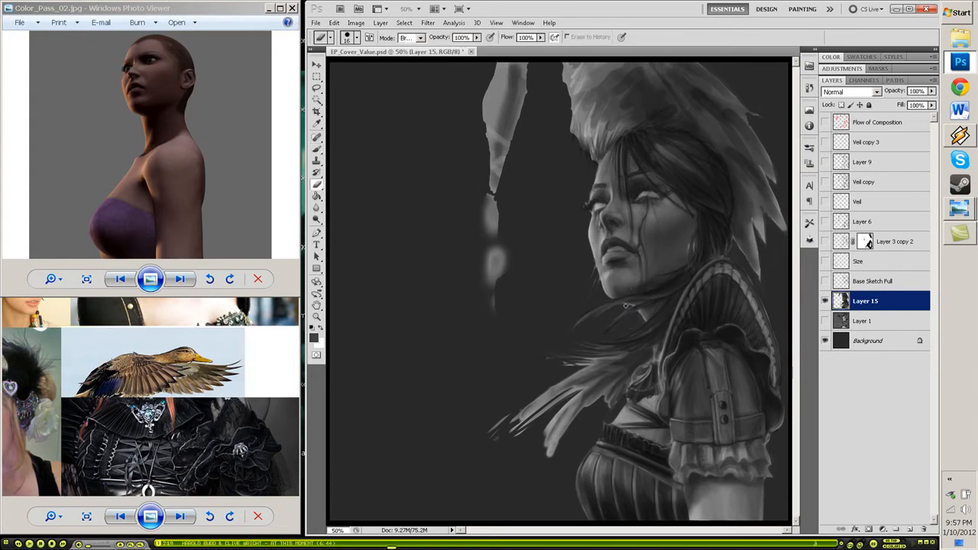
left_click(356, 23)
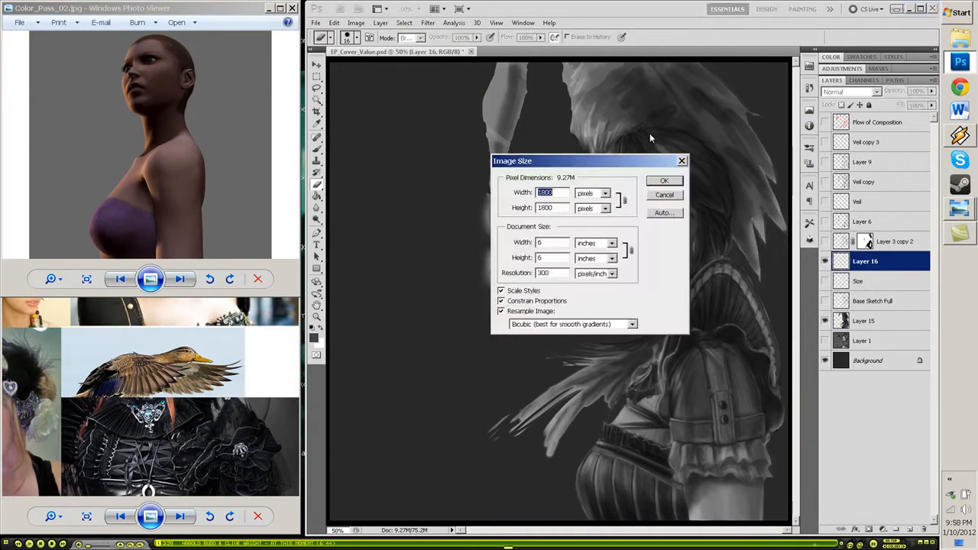
Step: Enlarge the painting to 3000 by 3000 pixels
left_click(663, 180)
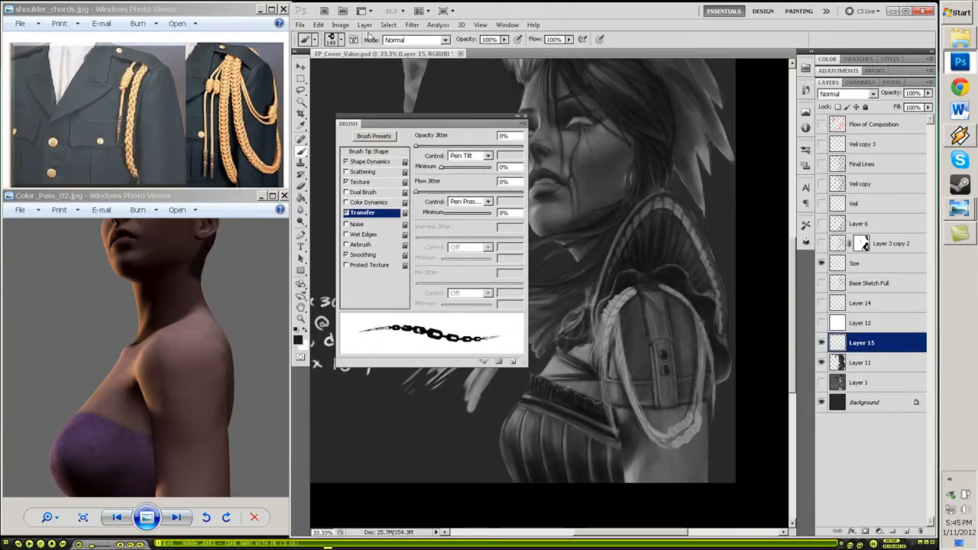
Step: Close the Brush panel and paint braided cords on a Multiply layer named Shoulder Chords
left_click(373, 151)
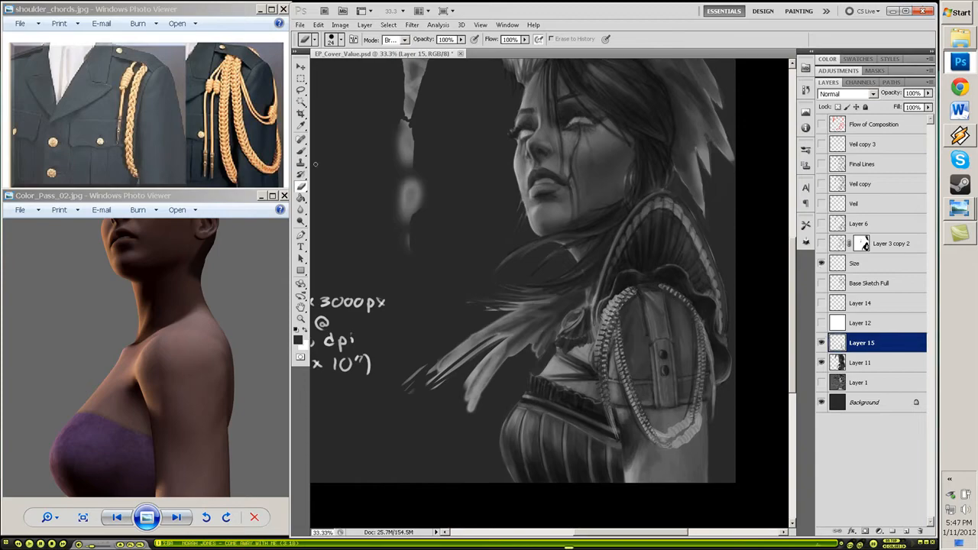
left_click(415, 40)
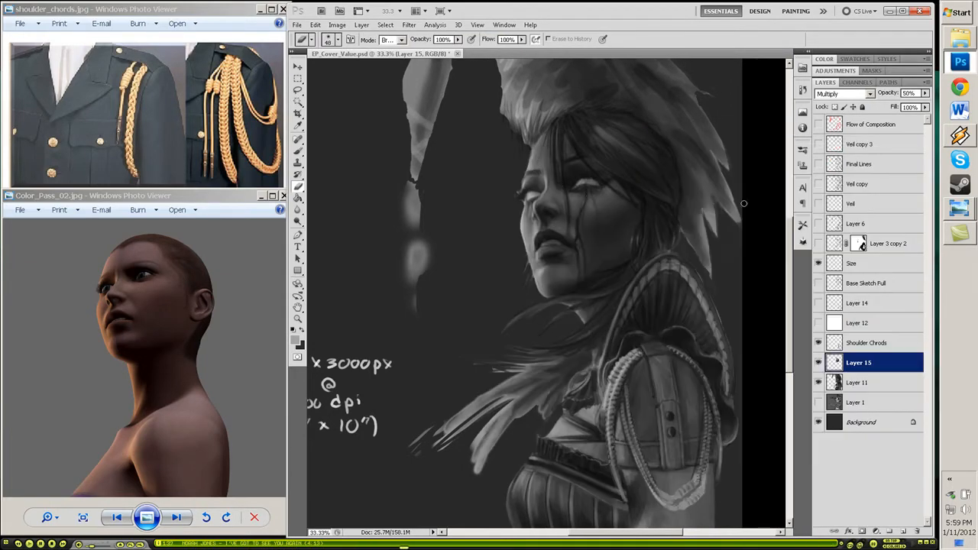
Step: Add a Levels adjustment layer and bring up the wood duck reference photo beside the painting
left_click(819, 362)
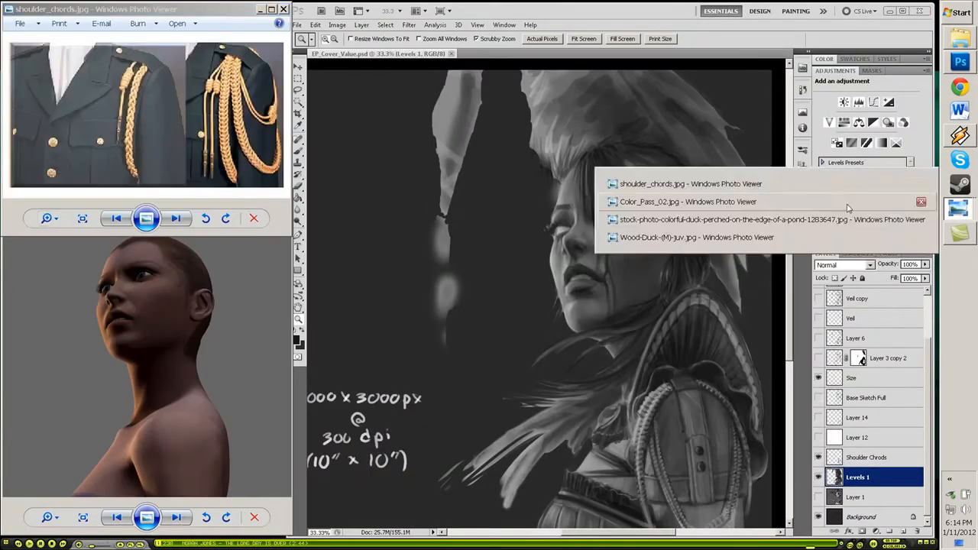
left_click(696, 236)
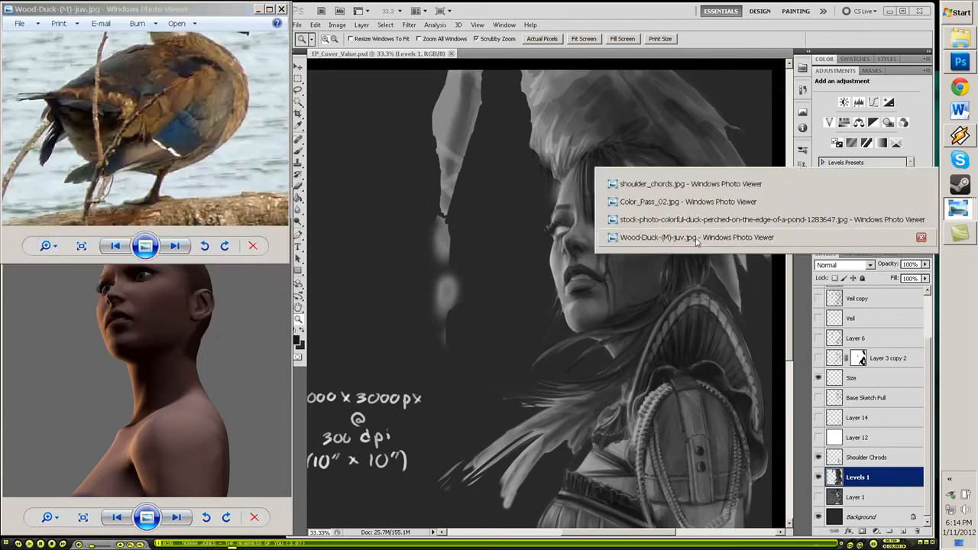
left_click(767, 220)
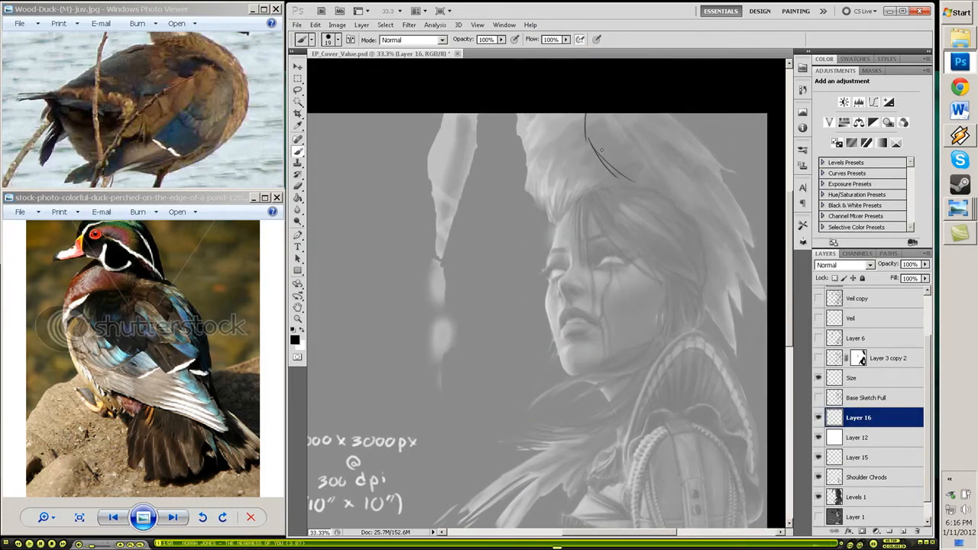
Step: Sketch feather outlines into the top and left of the headdress
left_click_drag(619, 153, 680, 180)
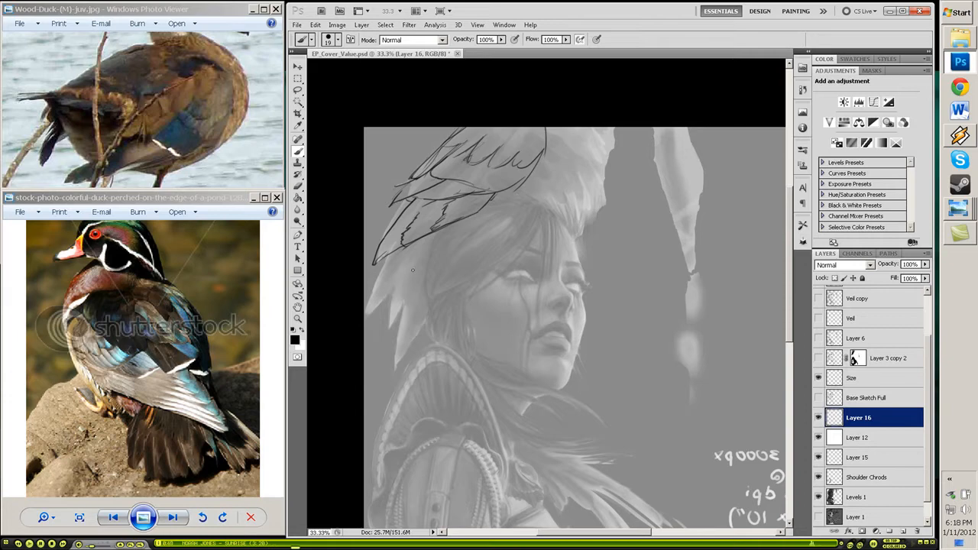
left_click_drag(413, 267, 367, 329)
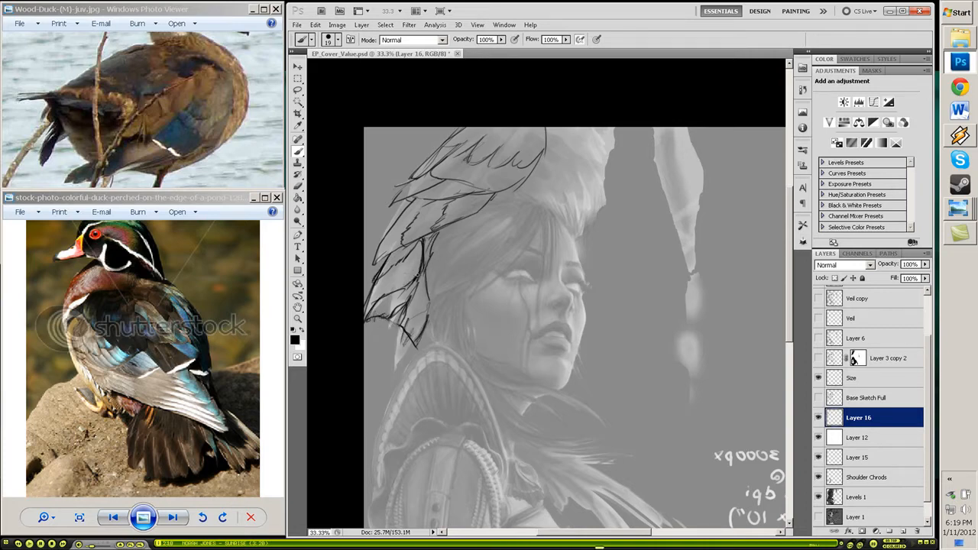
scroll("down", 3)
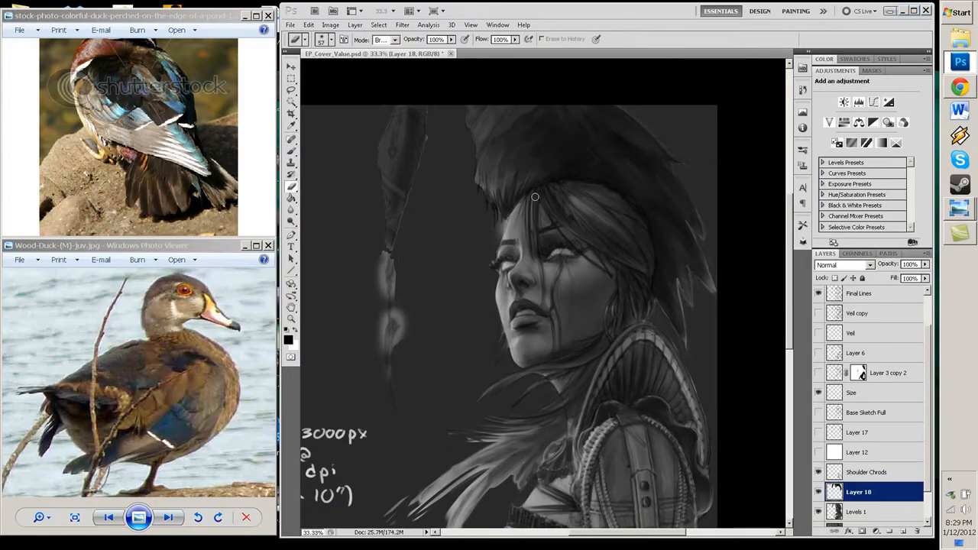
scroll("down", 3)
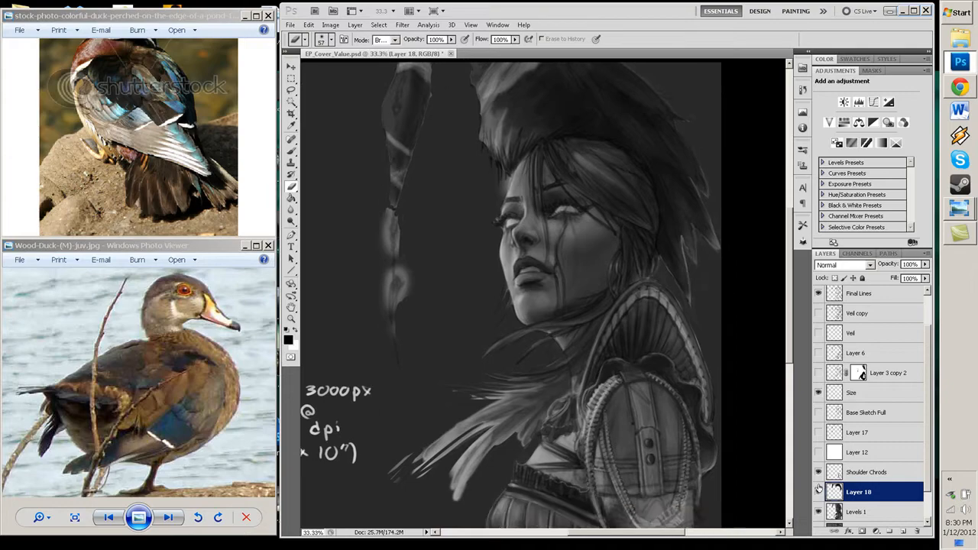
Step: Merge the painted layers, then keep rendering the face and armour with a different brush
right_click(859, 492)
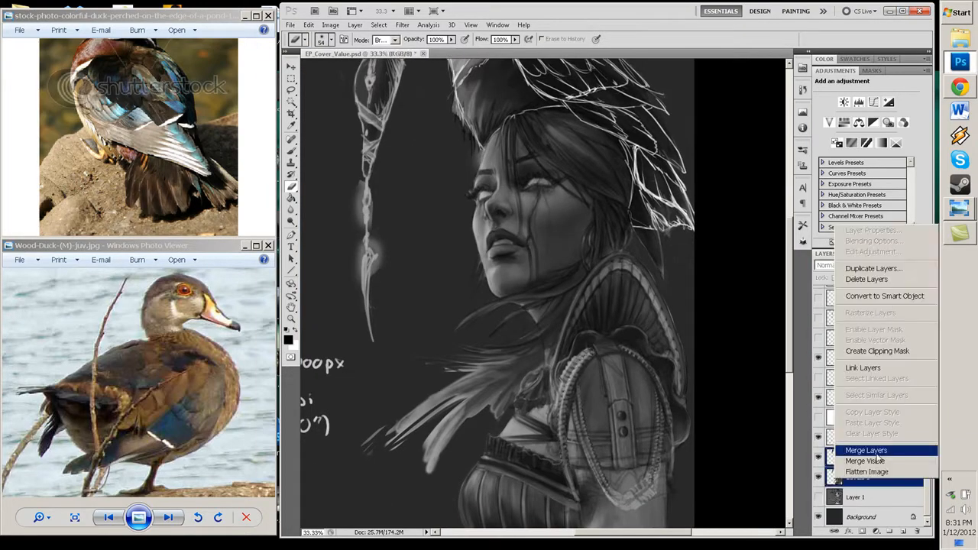
left_click(864, 449)
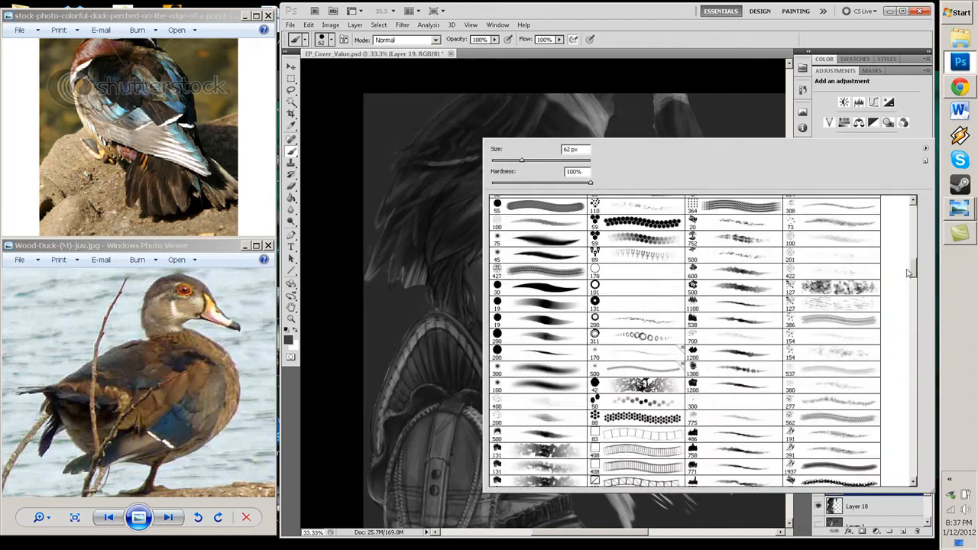
left_click(535, 119)
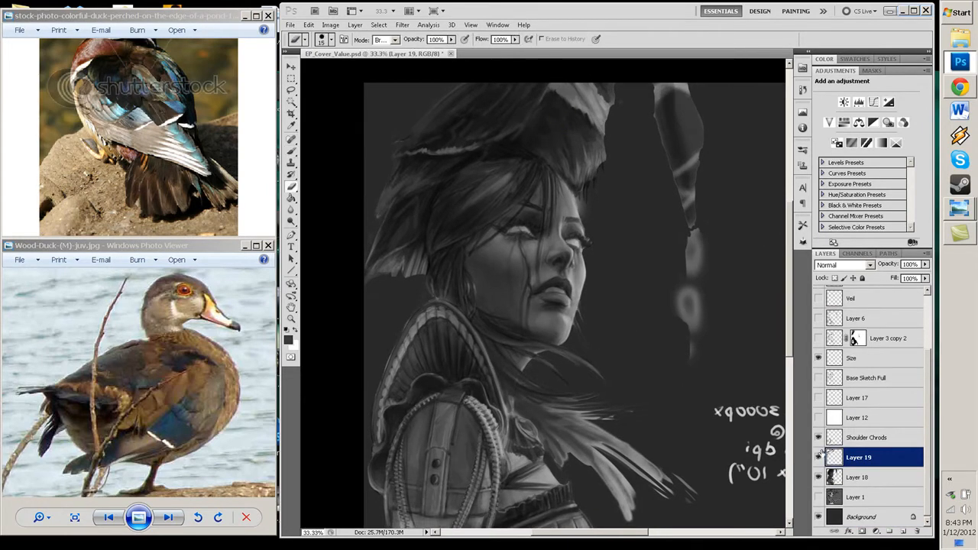
left_click(304, 39)
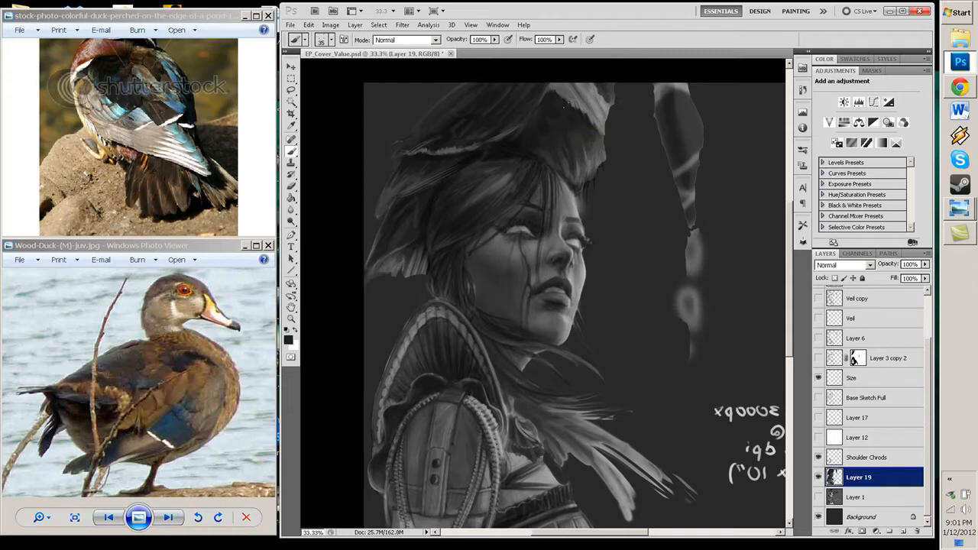
scroll("down", 3)
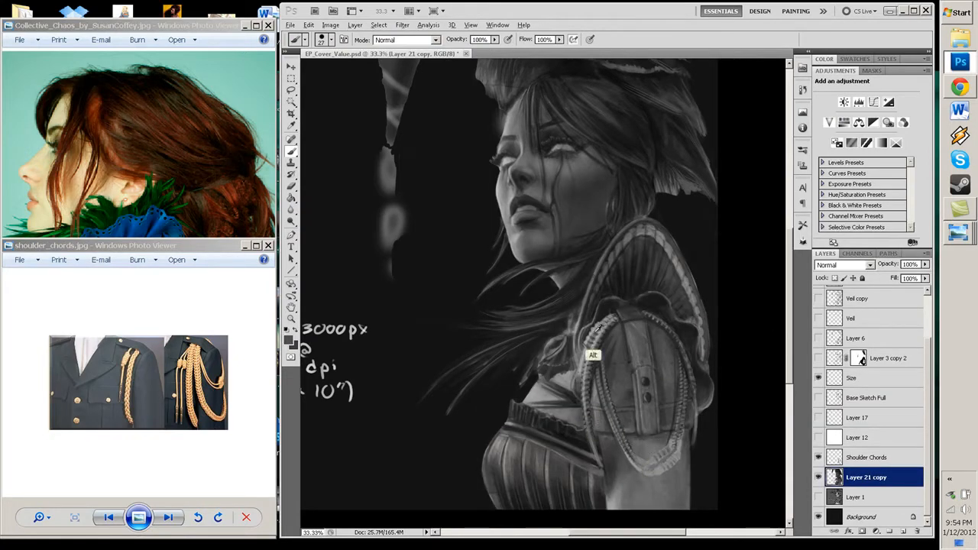
Step: Paint the raised open hand beneath the hanging feather ornament on the painting layer
left_click(868, 456)
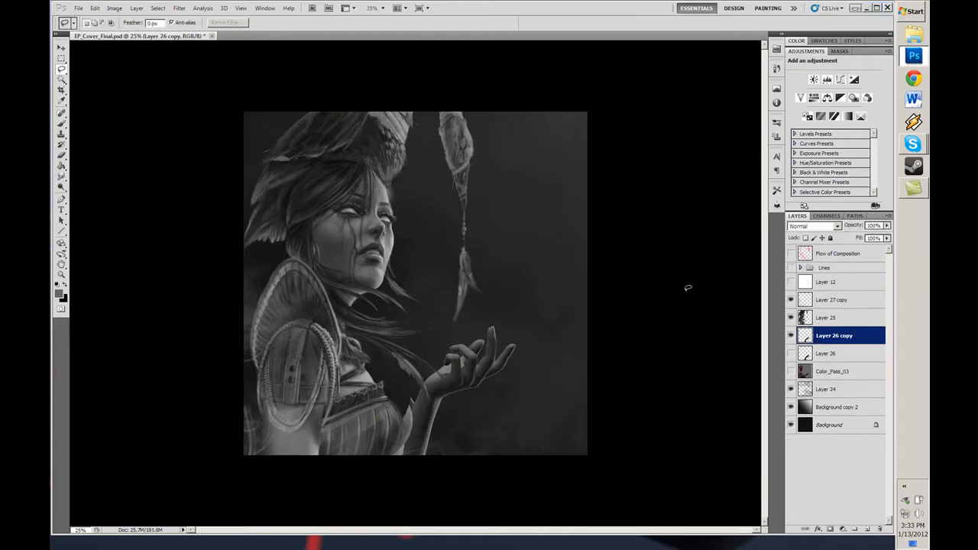
Step: Check the portrait against the composition lines and Color_Pass render, then flip the canvas horizontally
left_click(828, 281)
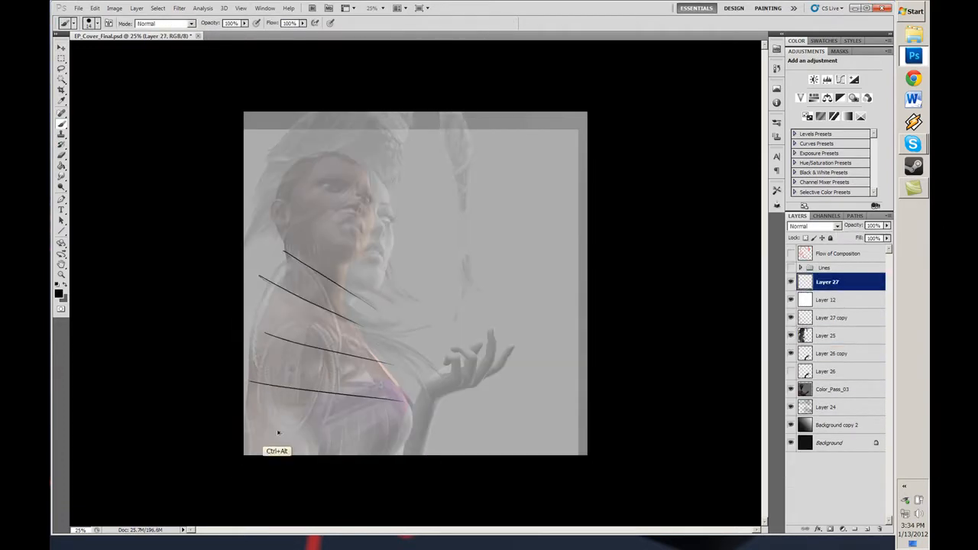
left_click(834, 390)
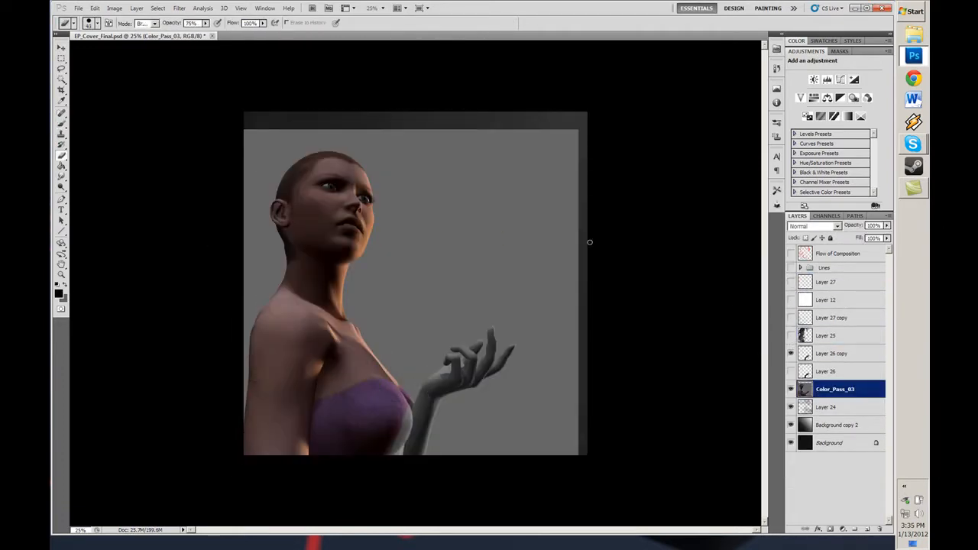
left_click(834, 353)
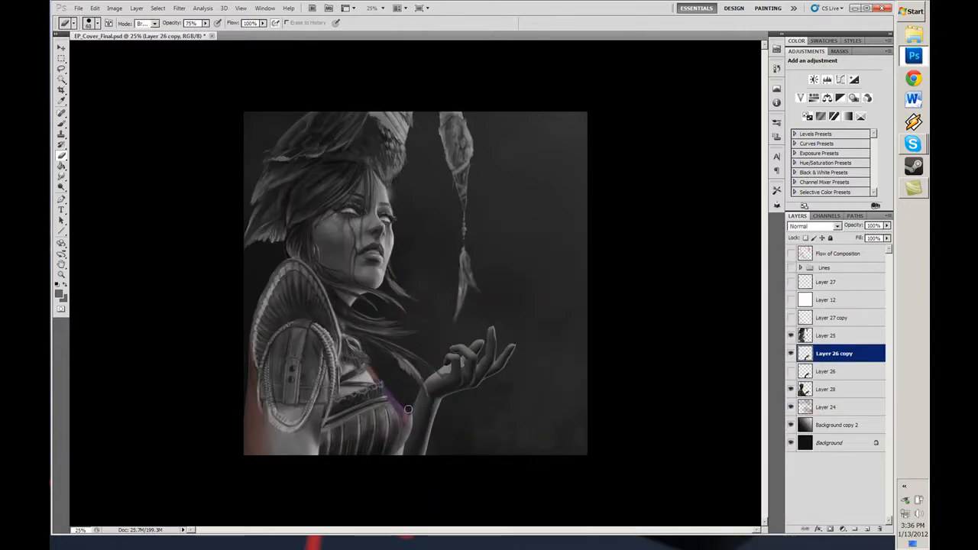
left_click(828, 336)
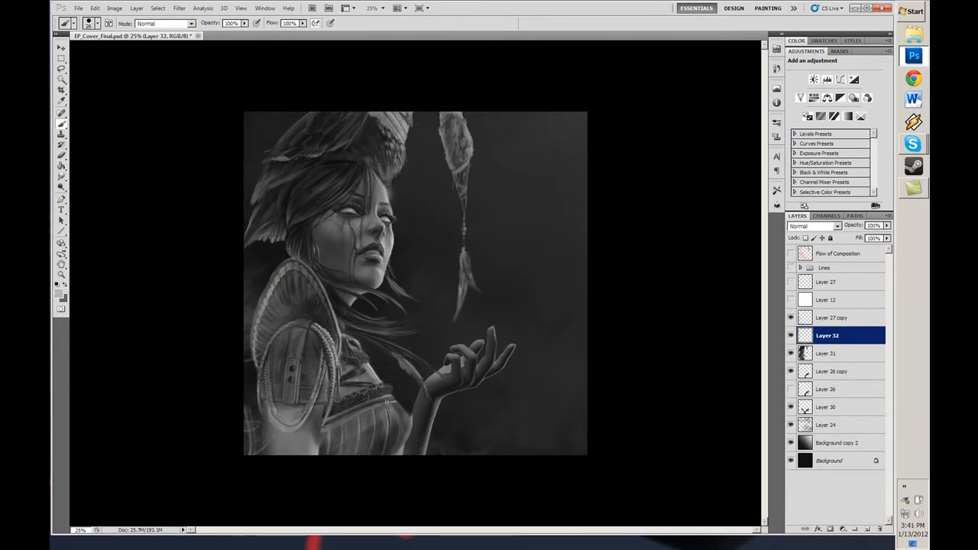
left_click(834, 371)
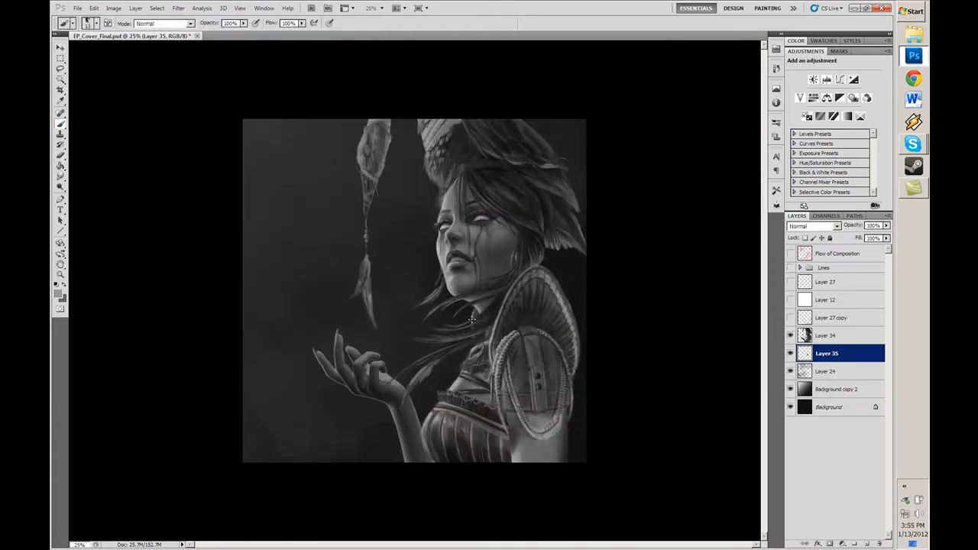
Step: Duplicate the painting layer with Ctrl+J and paint soft smoke on lower Atmosphere and Smoke layers
key("ctrl+j")
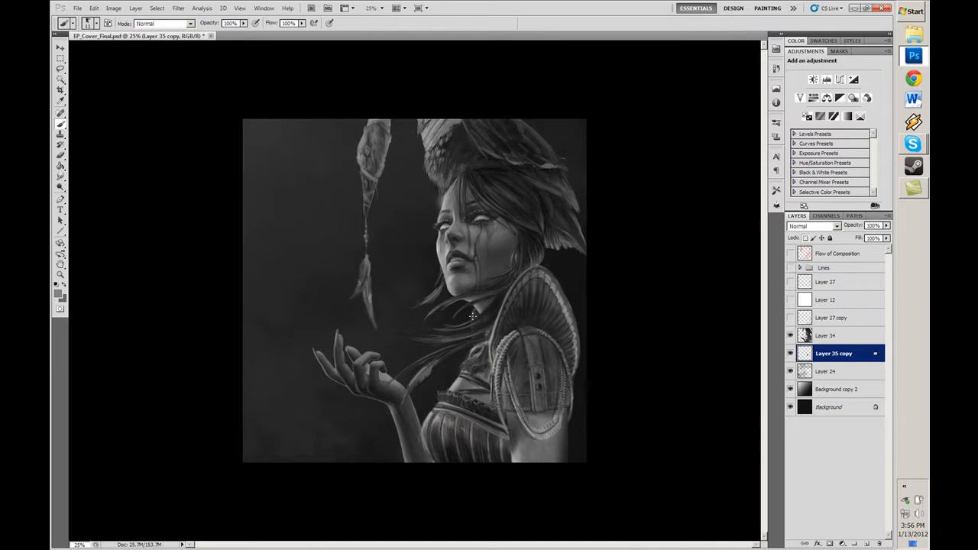
left_click(825, 336)
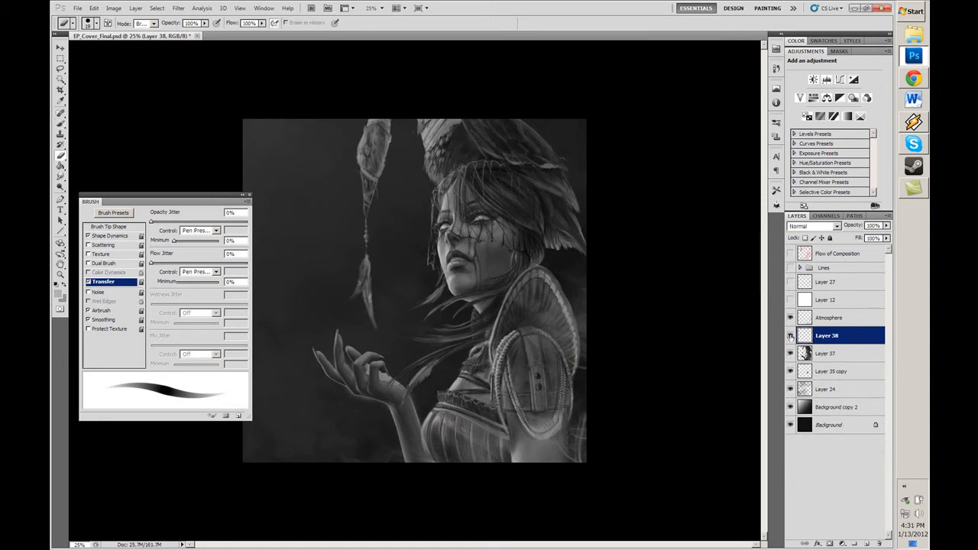
left_click(825, 389)
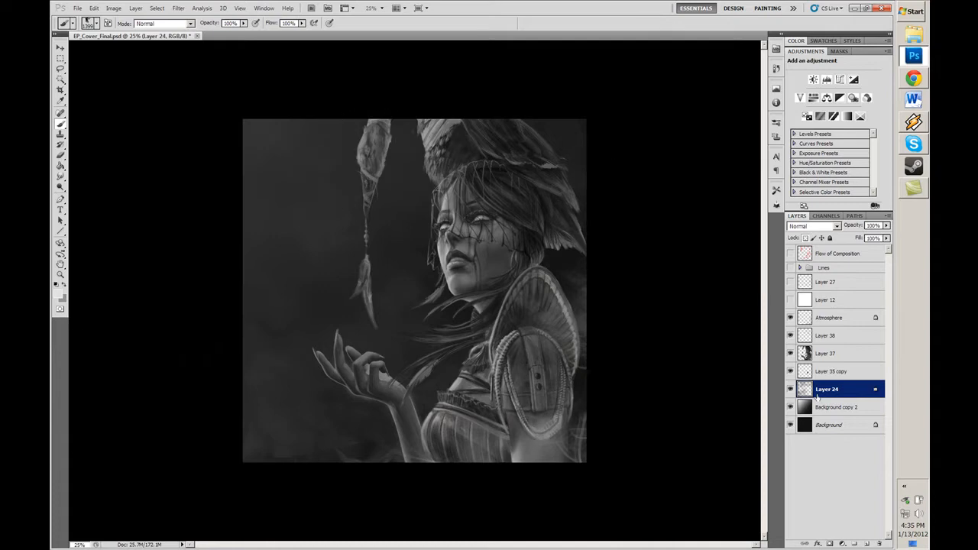
left_click(831, 316)
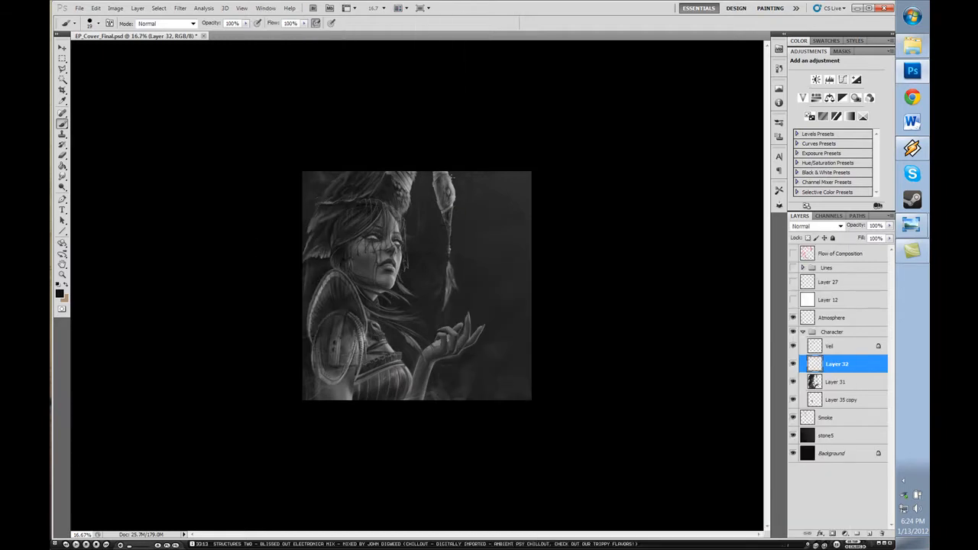
Step: Motion-blur the ember streak layer and transform duplicated copies around the raised hand
left_click(180, 9)
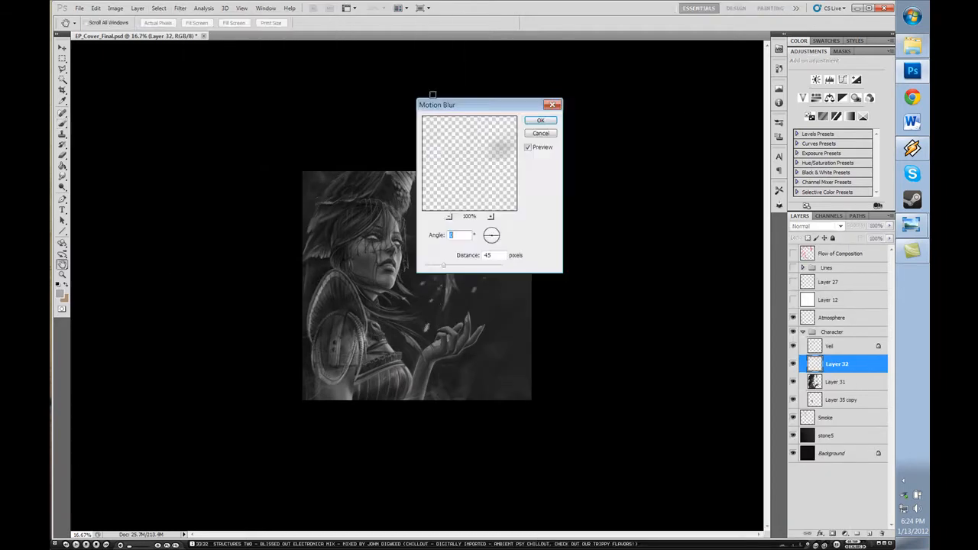
left_click(540, 119)
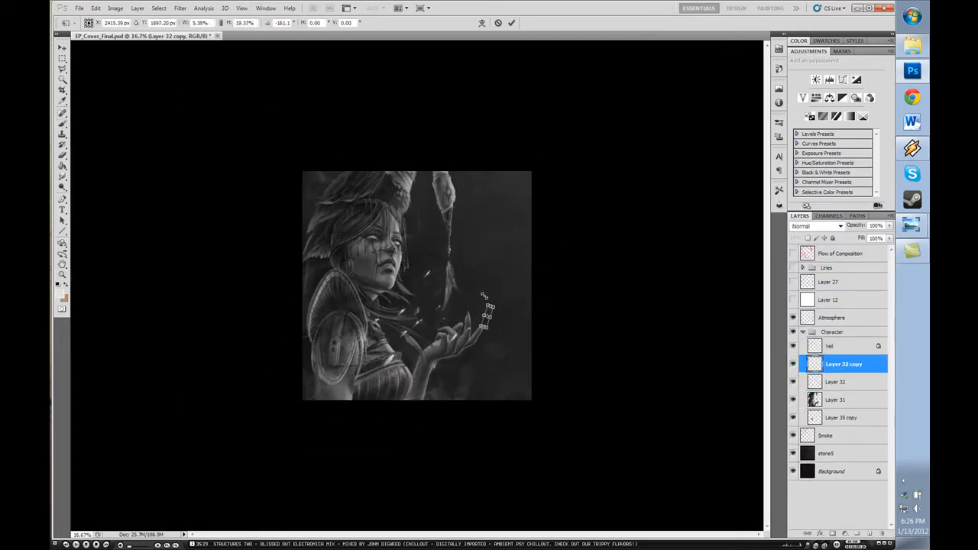
left_click(95, 8)
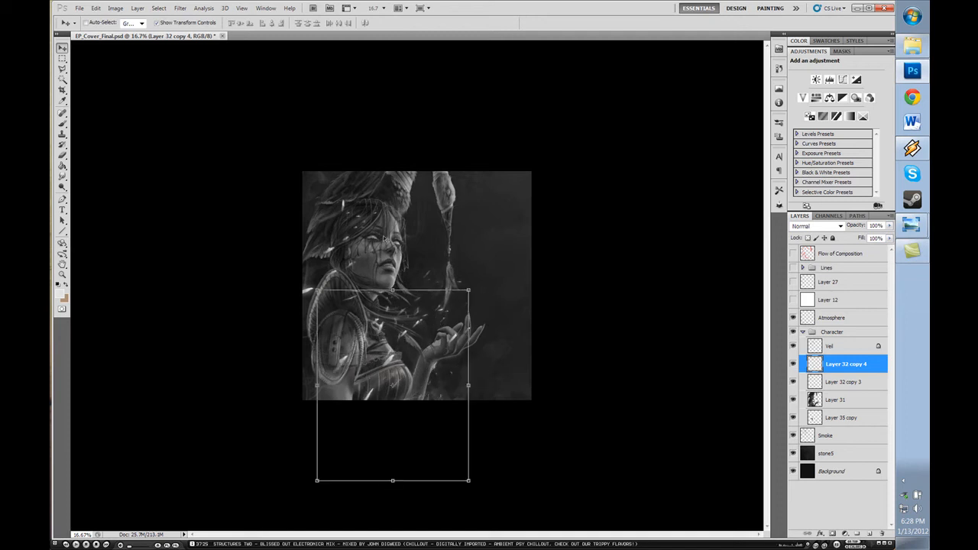
left_click(846, 382)
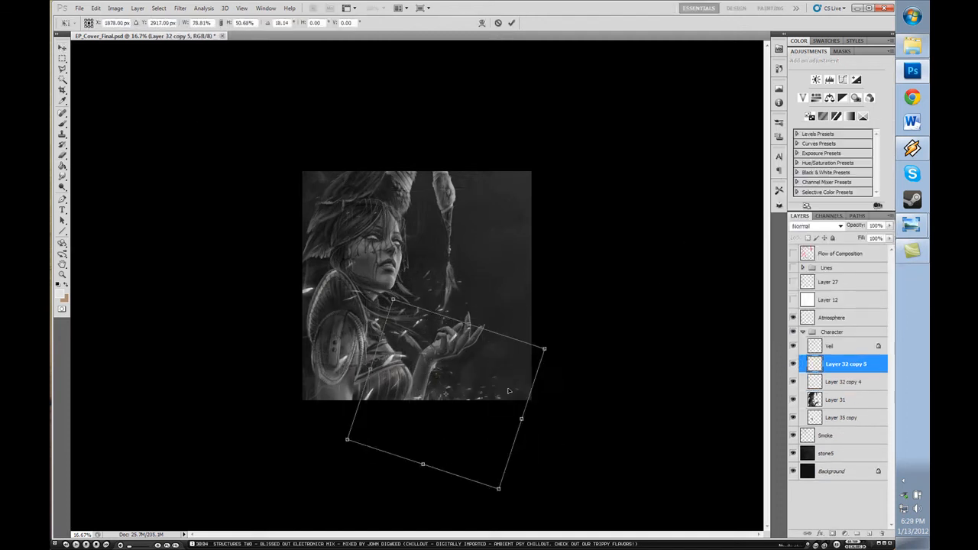
right_click(846, 364)
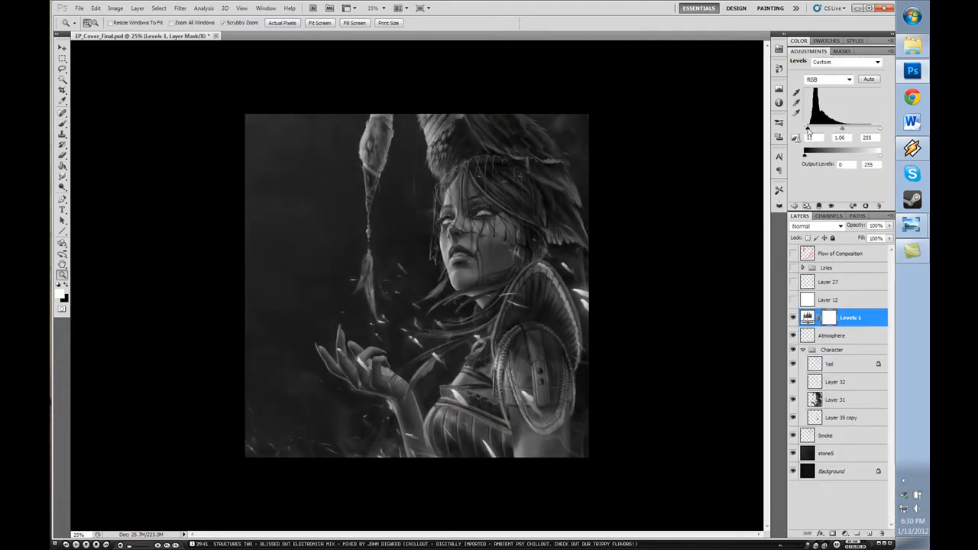
Step: Open headdress references and choose a warm tan-orange foreground colour for the Swatches layer
left_click(80, 9)
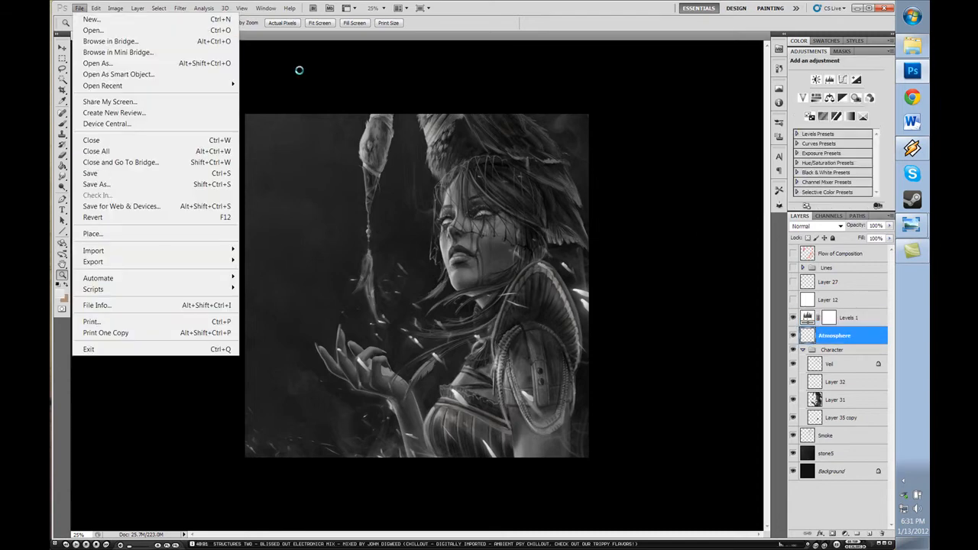
left_click(97, 183)
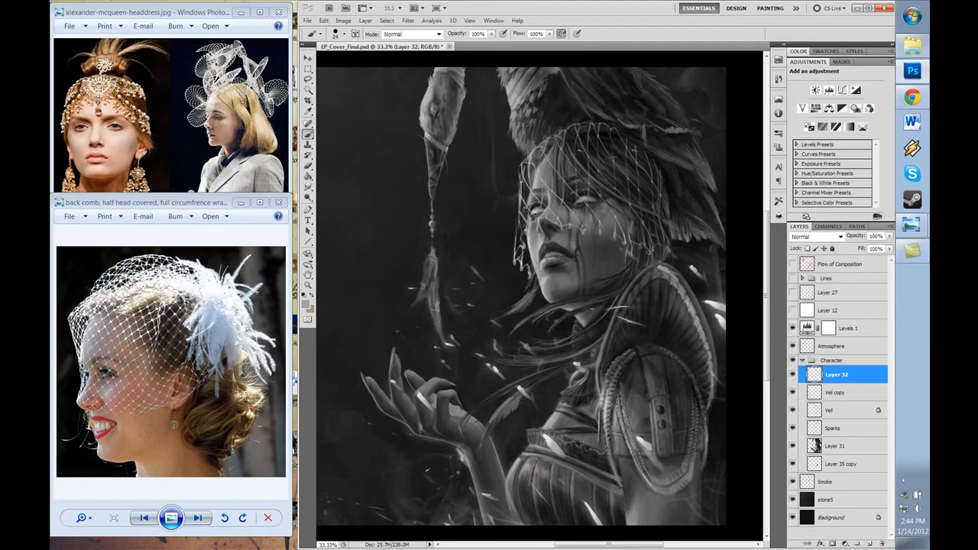
left_click(408, 21)
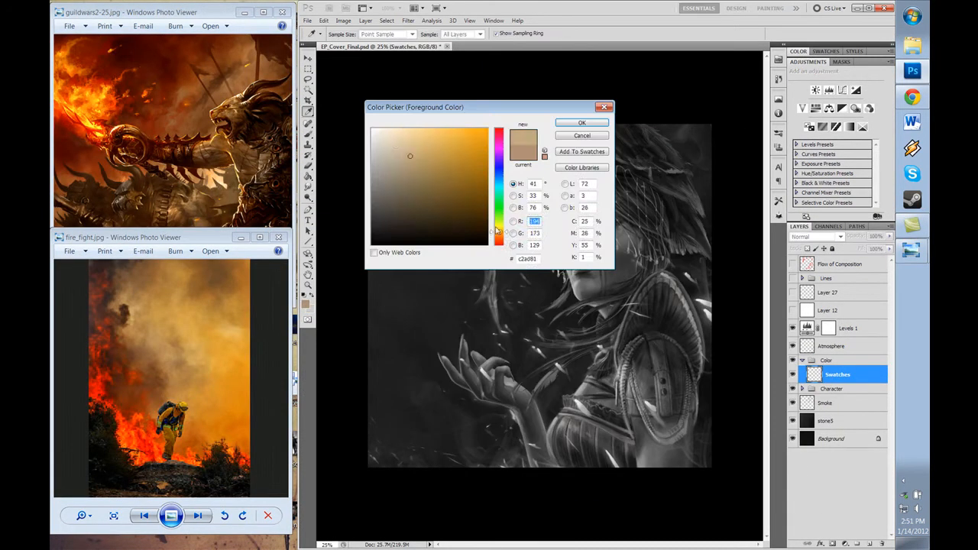
Step: Accept the warm orange, add a Color Balance tint and flip the canvas to check it
left_click(580, 122)
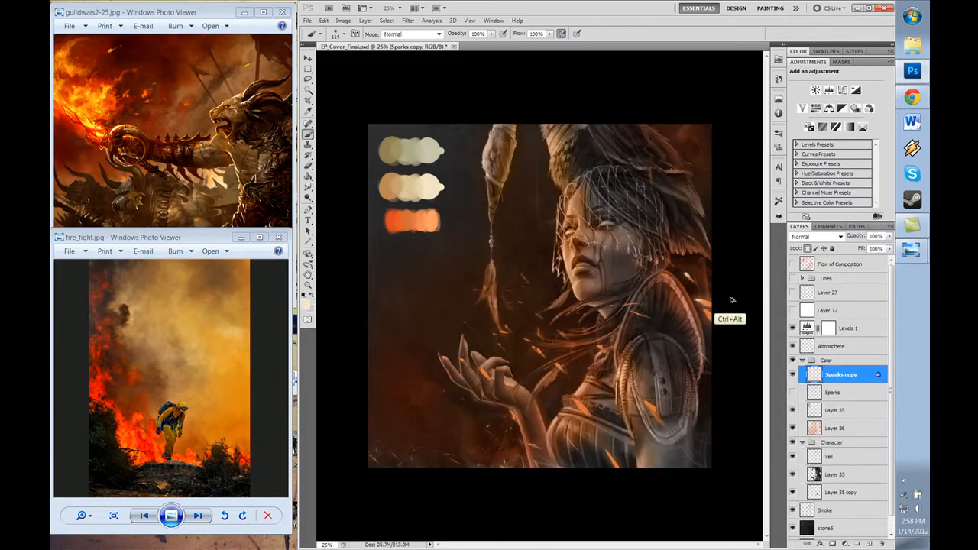
left_click(837, 428)
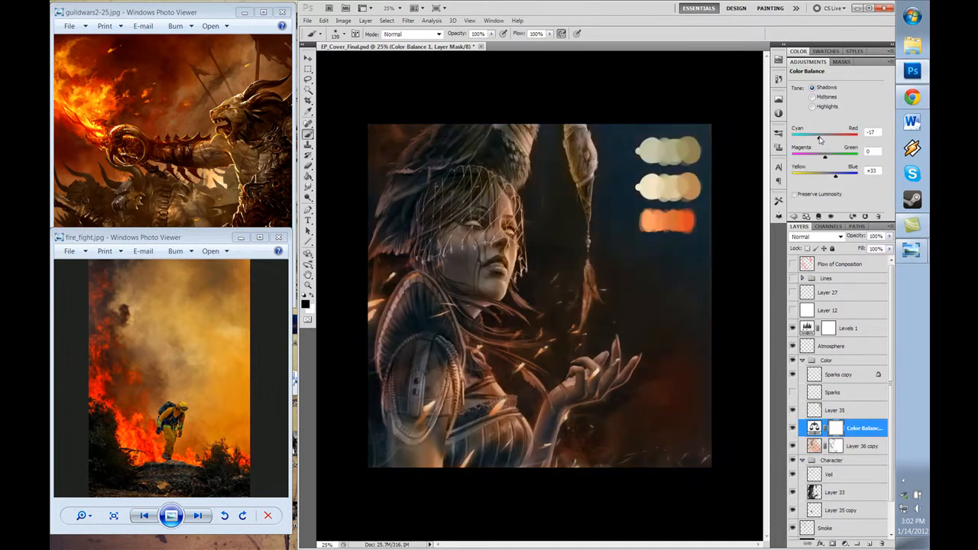
left_click(836, 409)
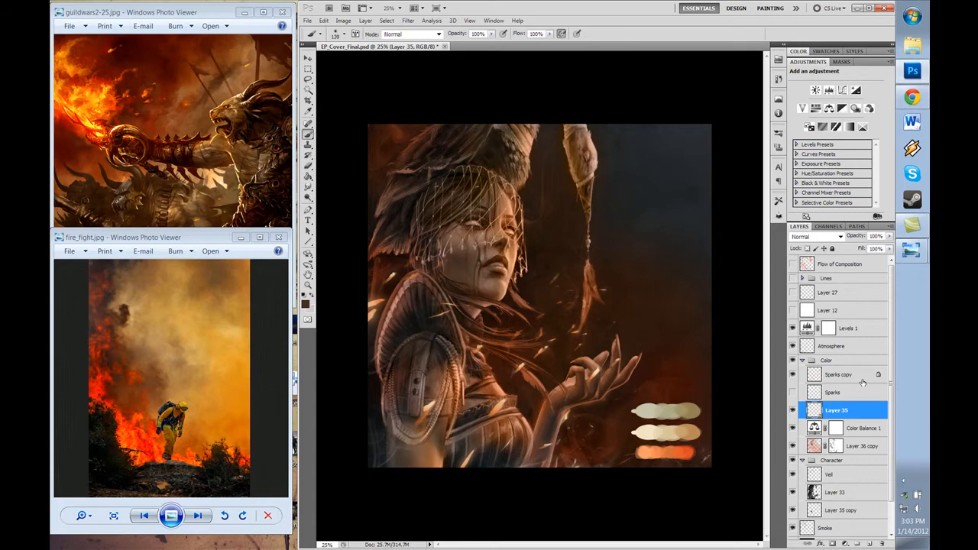
left_click(834, 391)
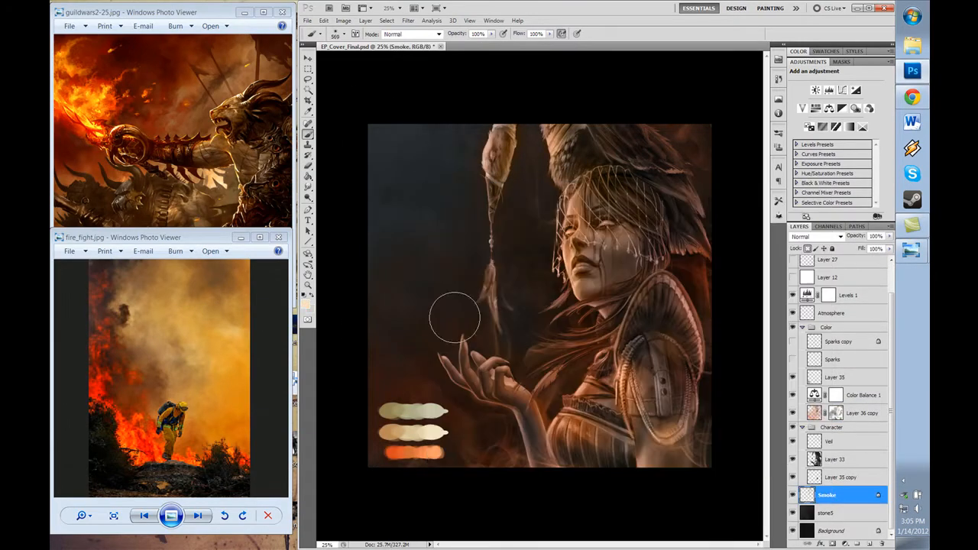
Step: Add Color and Soft Light paint layers over the figure, then start a Color Range selection
left_click(840, 413)
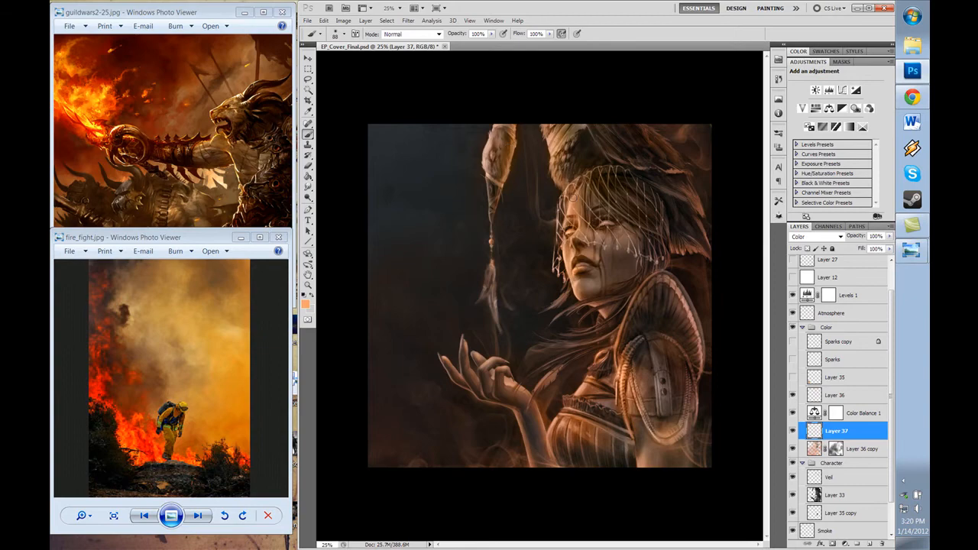
left_click(837, 390)
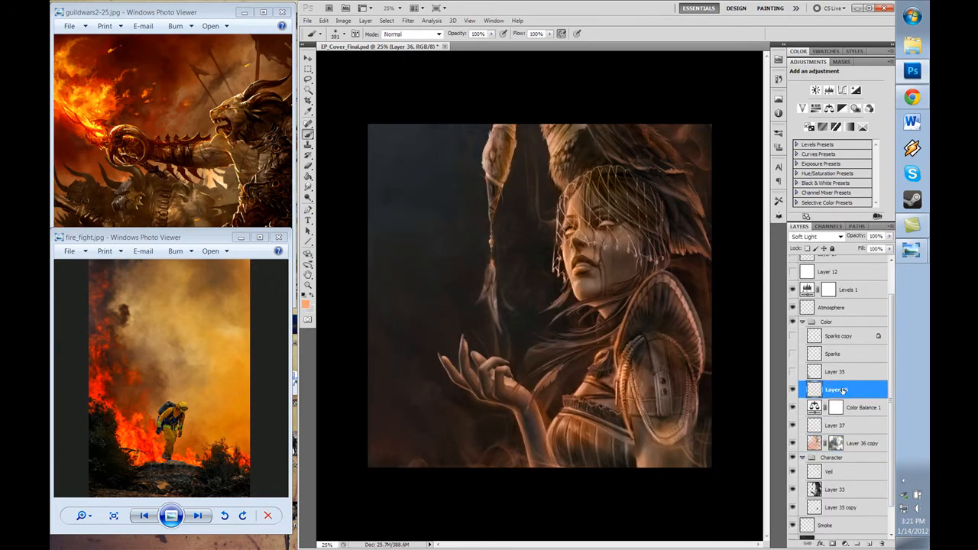
left_click(387, 21)
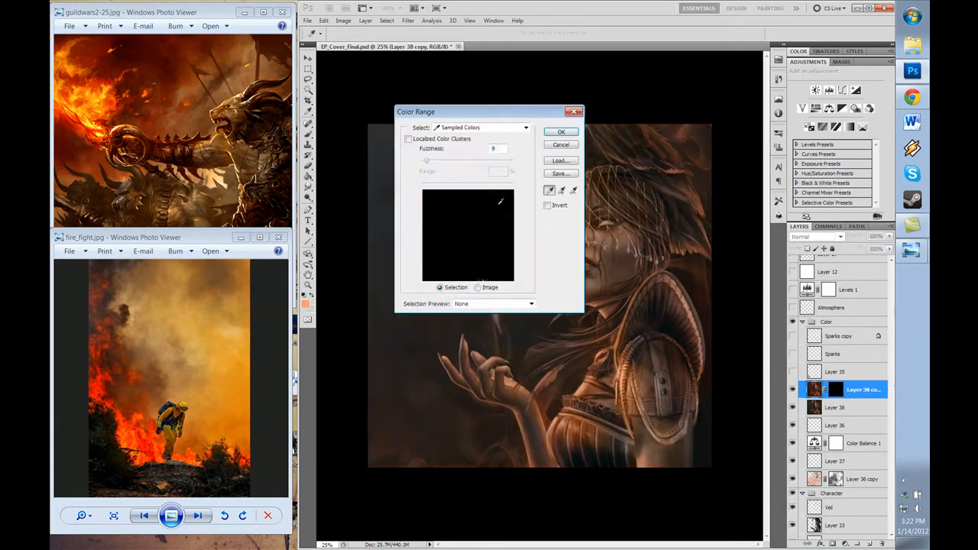
Step: Confirm the colour range selection and set up the new overpaint layer group
left_click(342, 21)
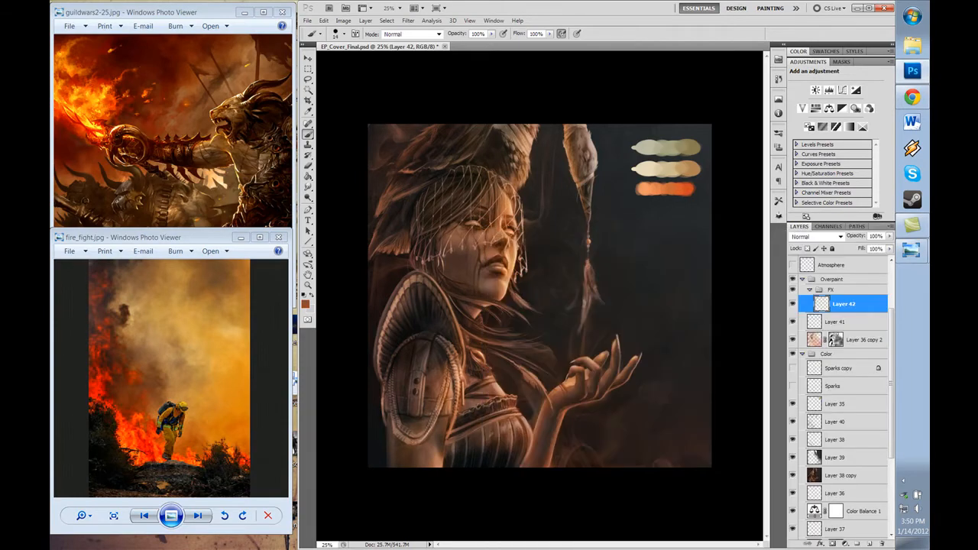
Step: Paint teal haze into the background and warm orange light onto the woman's face and hand
scroll("down", 3)
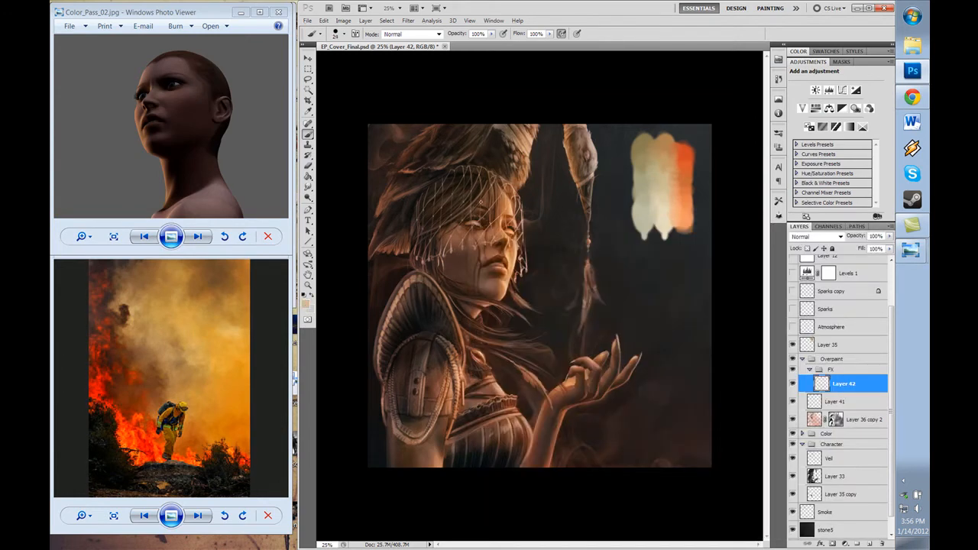
left_click(334, 34)
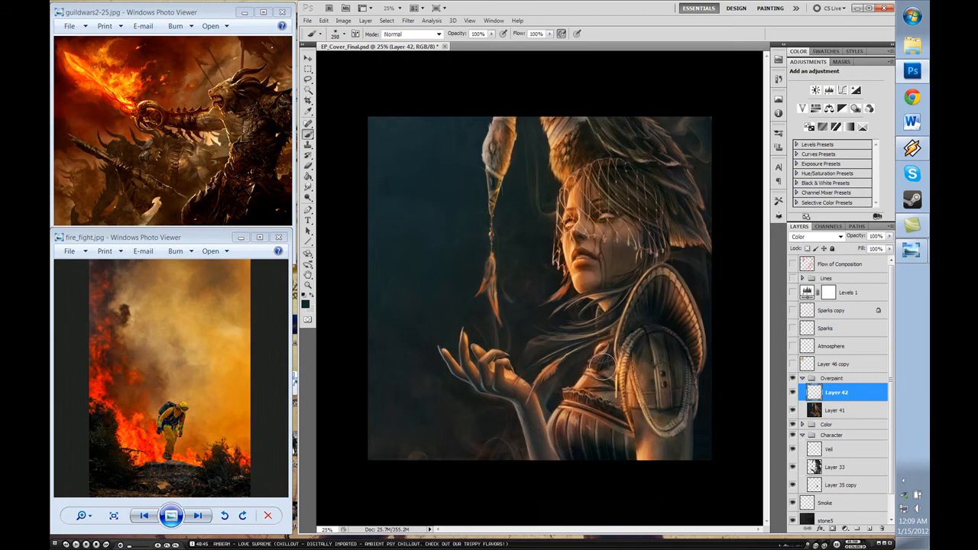
Step: Place EP_Cover_rough15 as a masked layer above duplicated Color Balance adjustments
left_click(343, 21)
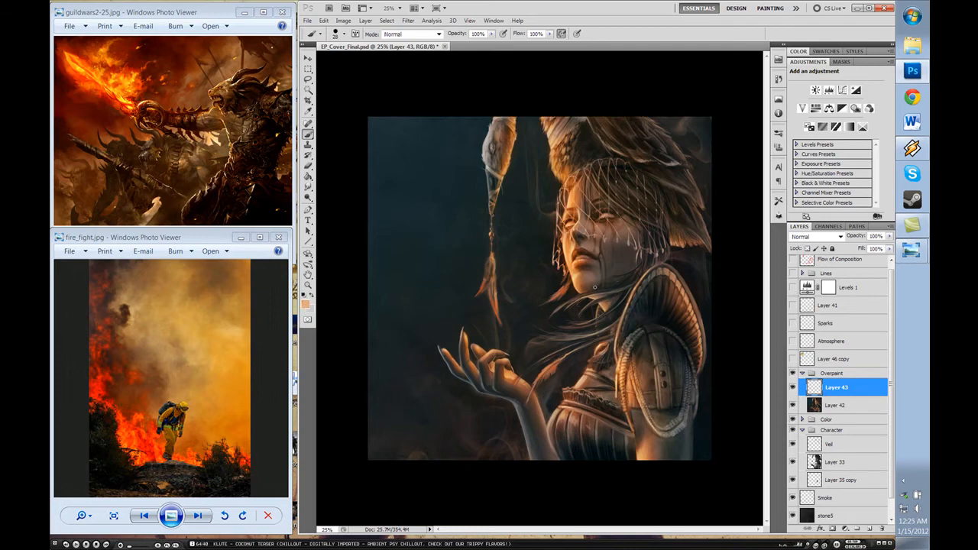
left_click(335, 33)
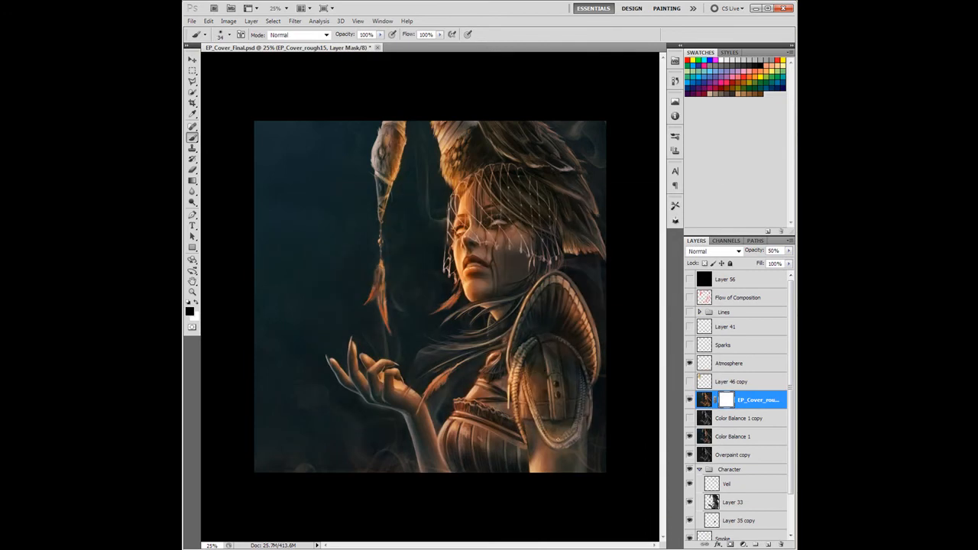
Step: Reveal the painted glowing ember sparks layer around the raised hand and hair
left_click(689, 400)
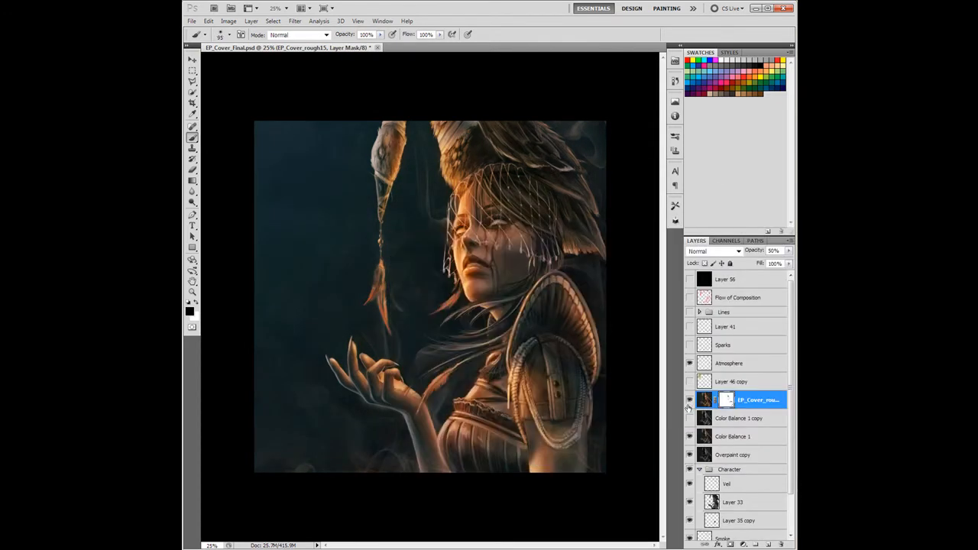
left_click(688, 400)
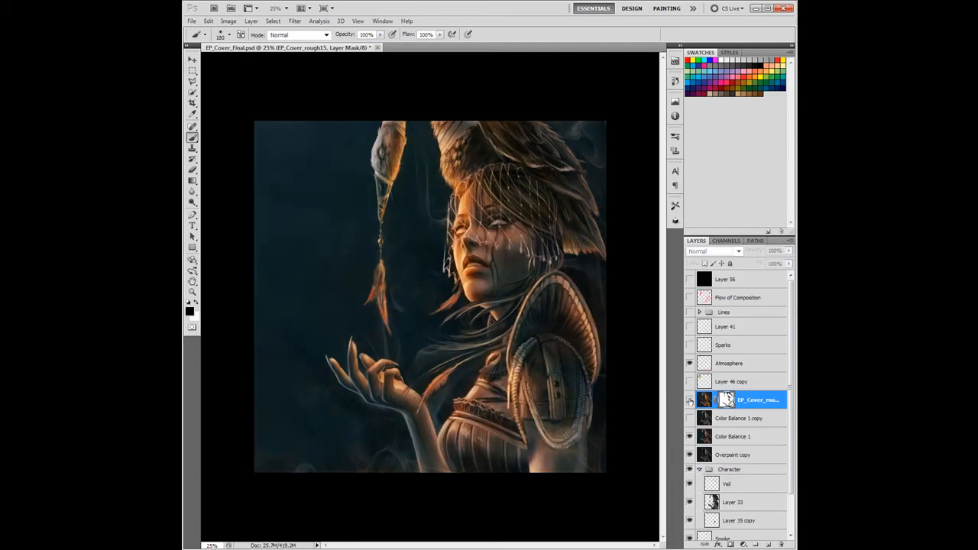
left_click(727, 327)
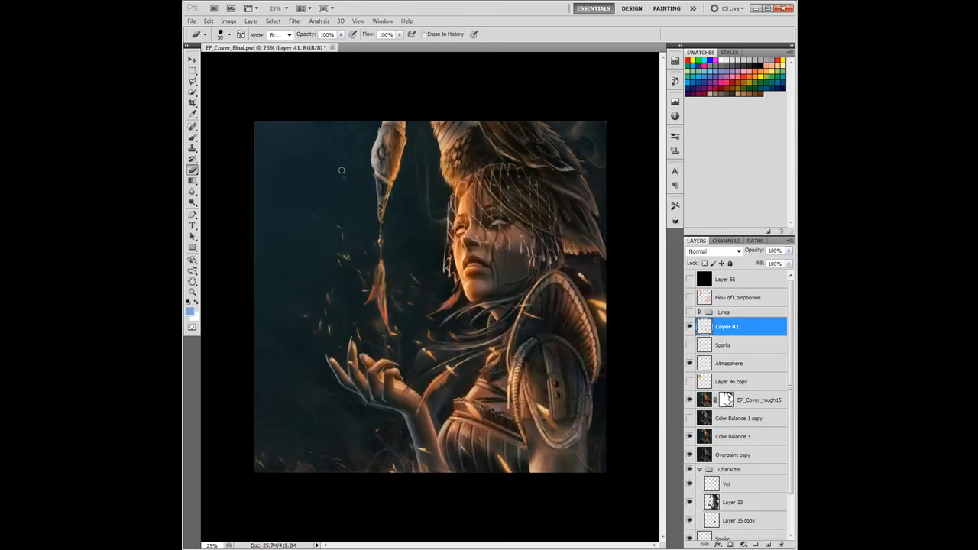
Step: Add two Multiply shading layers to darken the surroundings, then a Color Balance adjustment
left_click(739, 418)
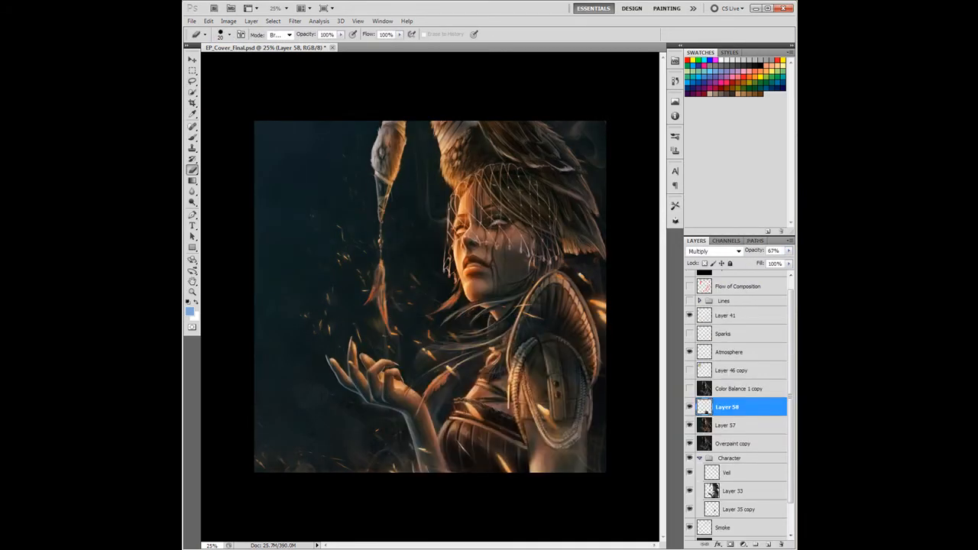
left_click(770, 265)
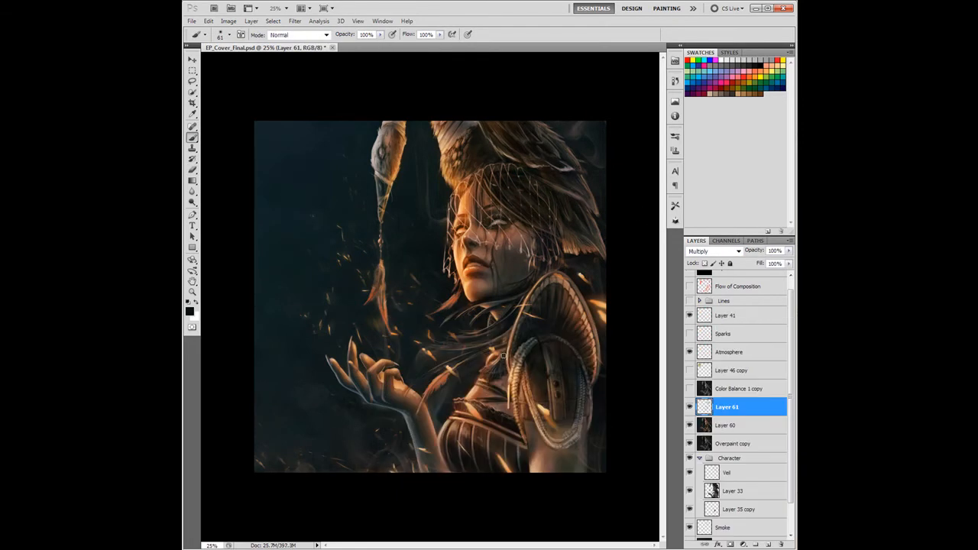
left_click(689, 406)
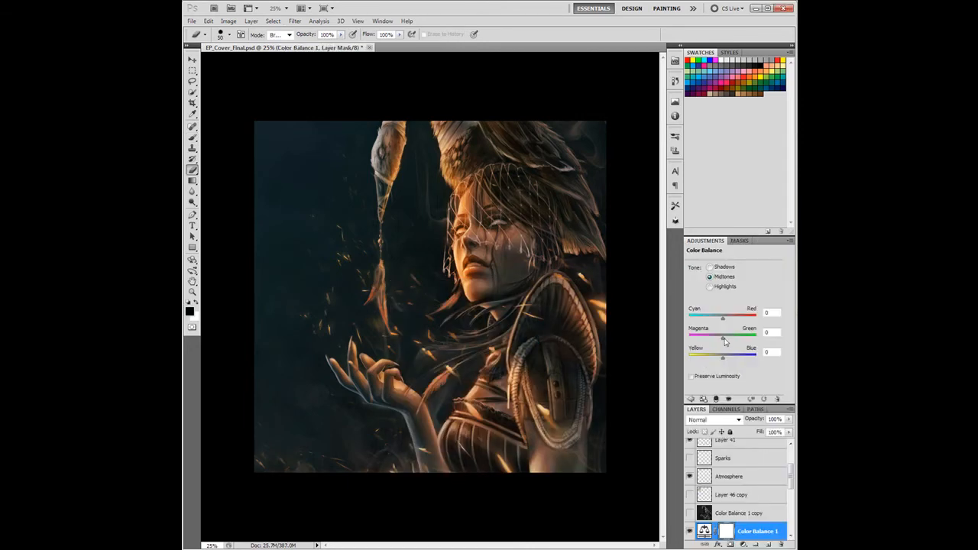
Step: Shift the duplicated sparks' hue toward teal with Hue/Saturation
left_click(709, 286)
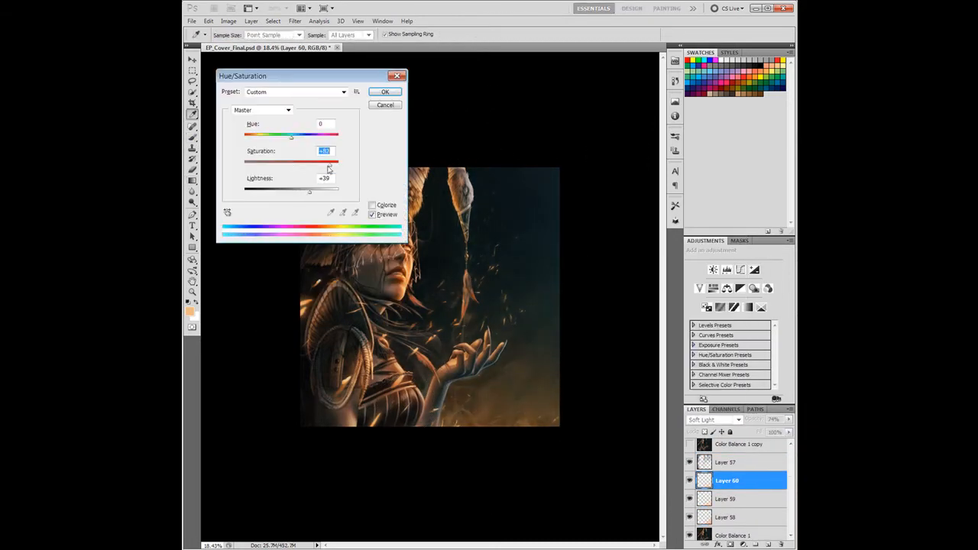
left_click(385, 92)
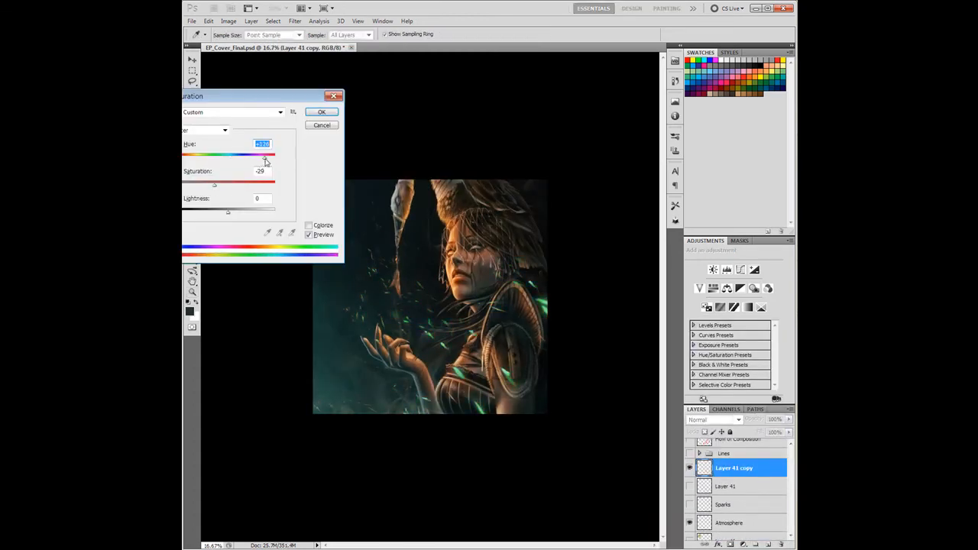
Step: Confirm the teal hue and select the masked teal ember copy layer in the Layers panel
left_click(321, 112)
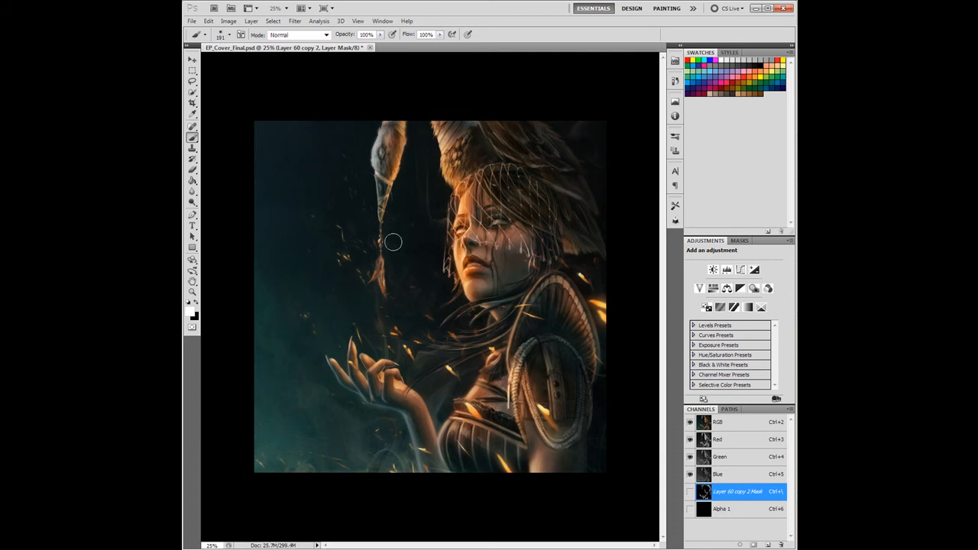
left_click(698, 415)
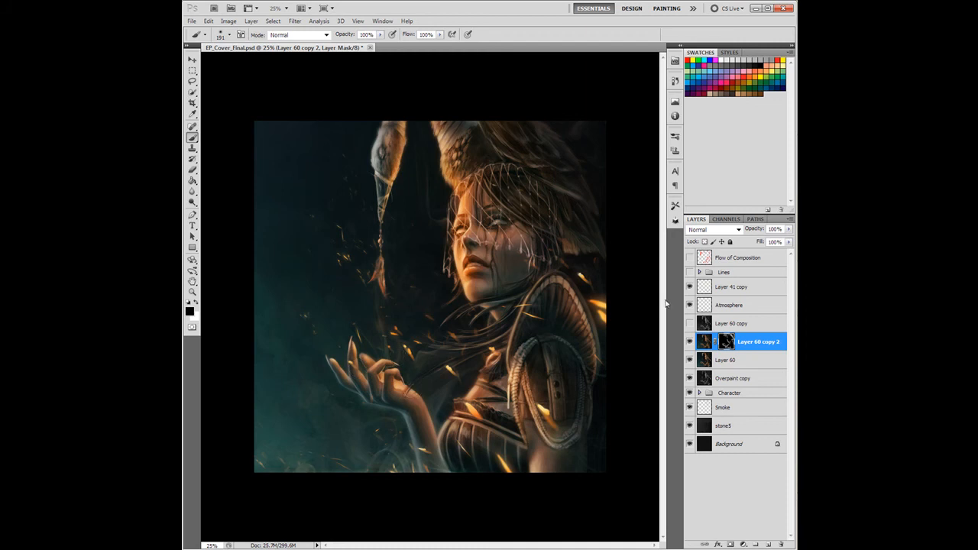
mouse_move(649, 250)
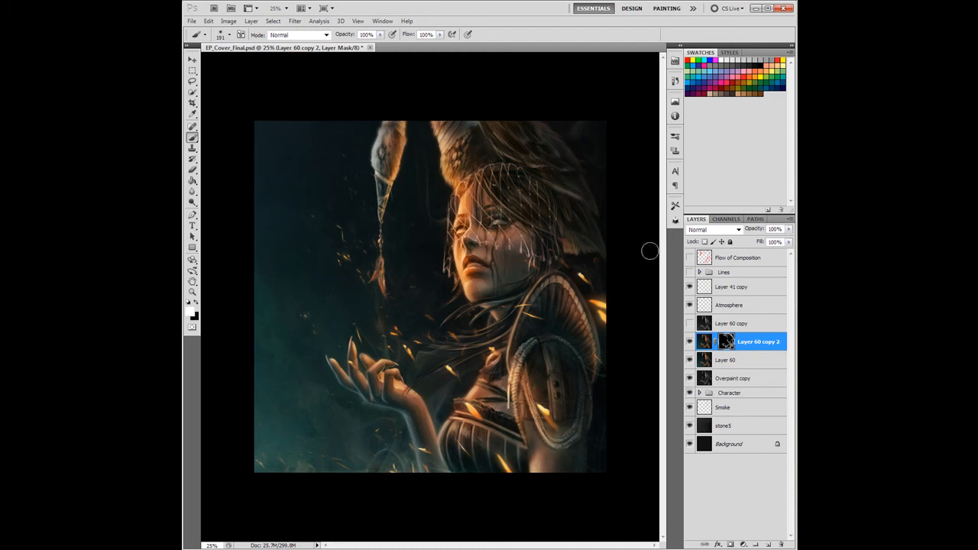
left_click(733, 287)
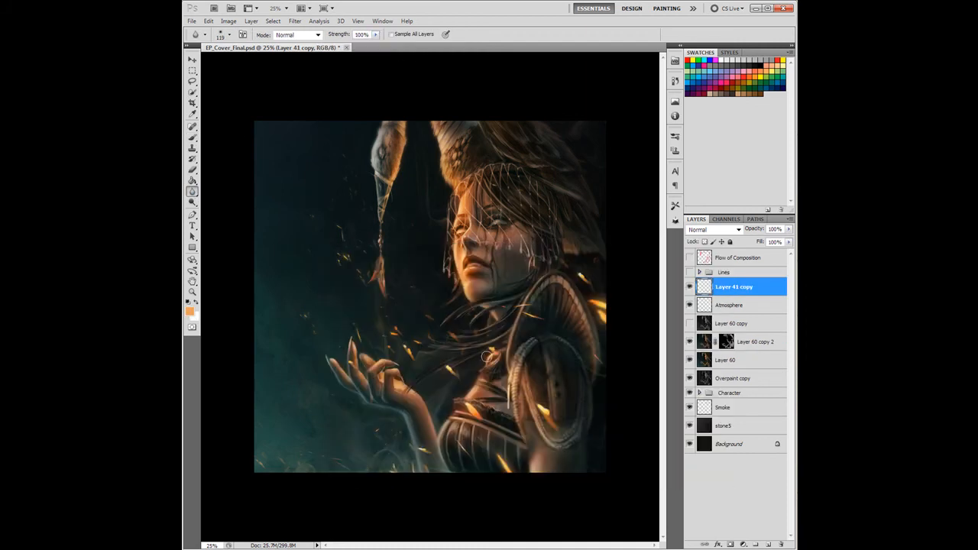